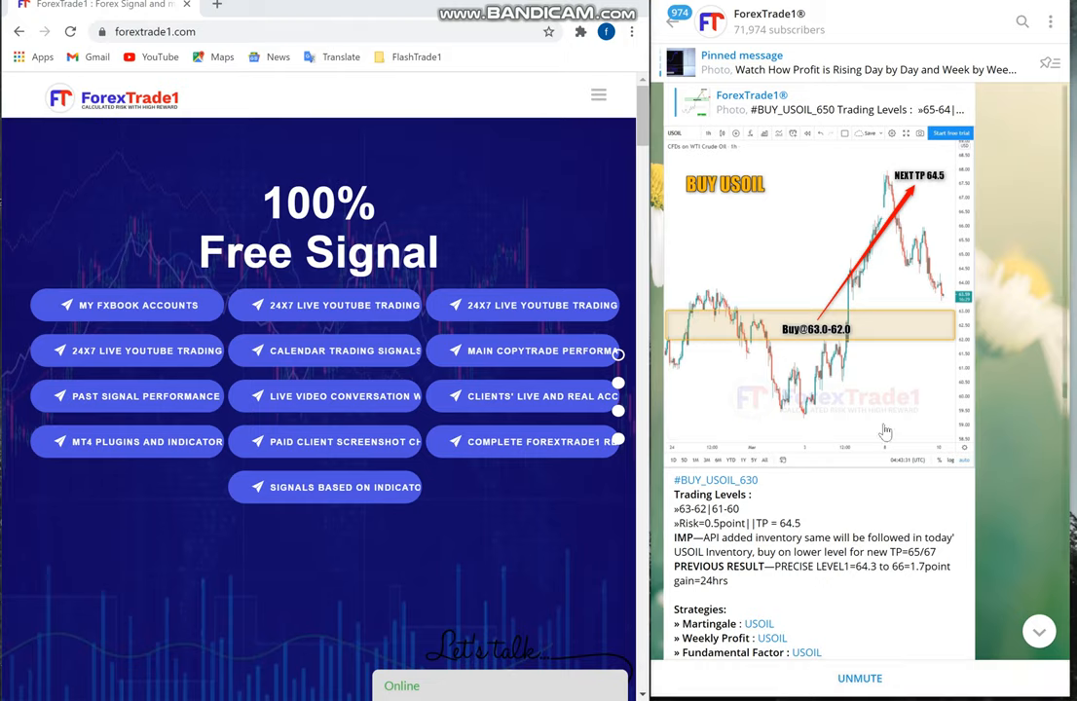
pyautogui.moveTo(910, 376)
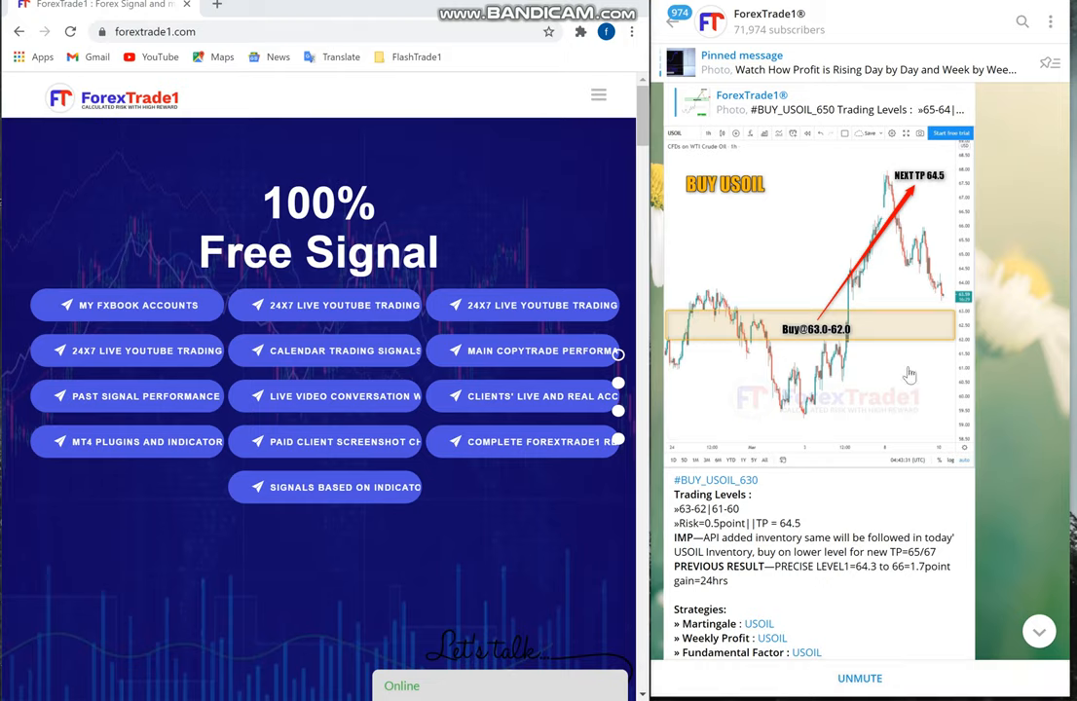
pyautogui.moveTo(906, 379)
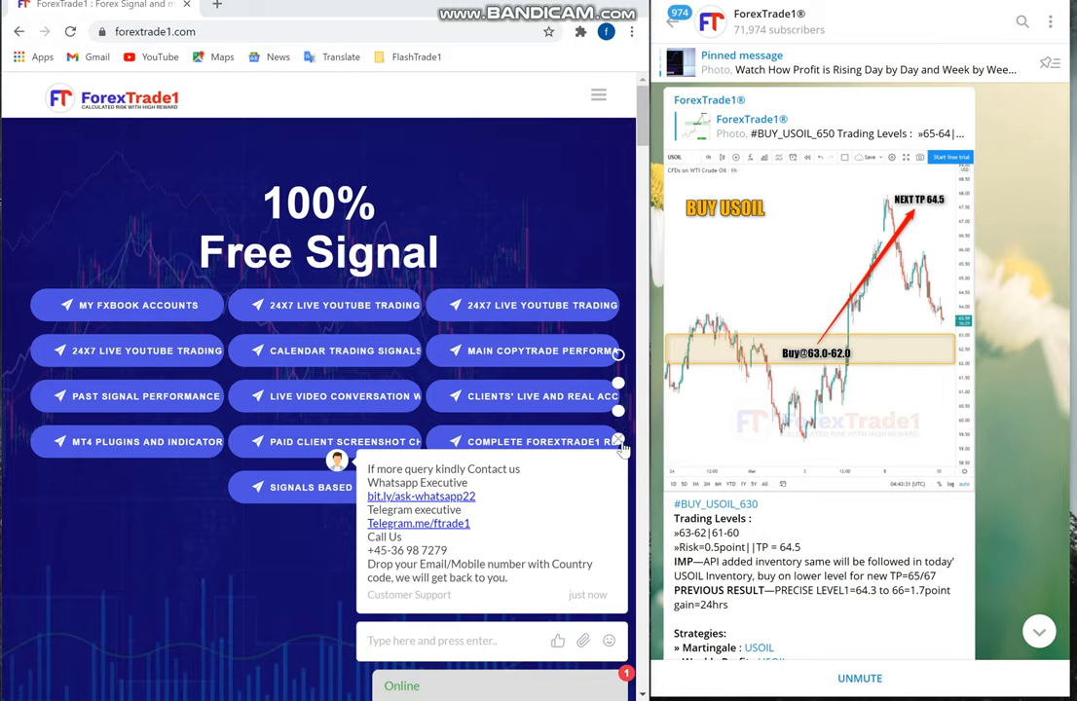
# Step: Dismiss the support chat message and close the channel info panel
pyautogui.click(619, 439)
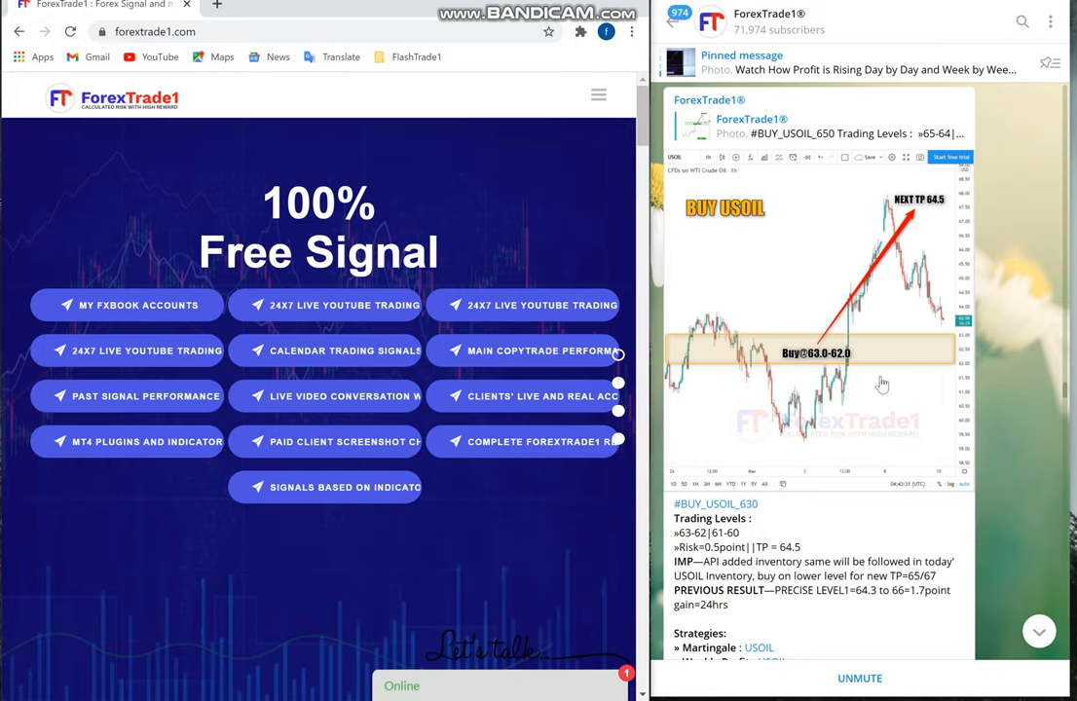
pyautogui.moveTo(665, 384)
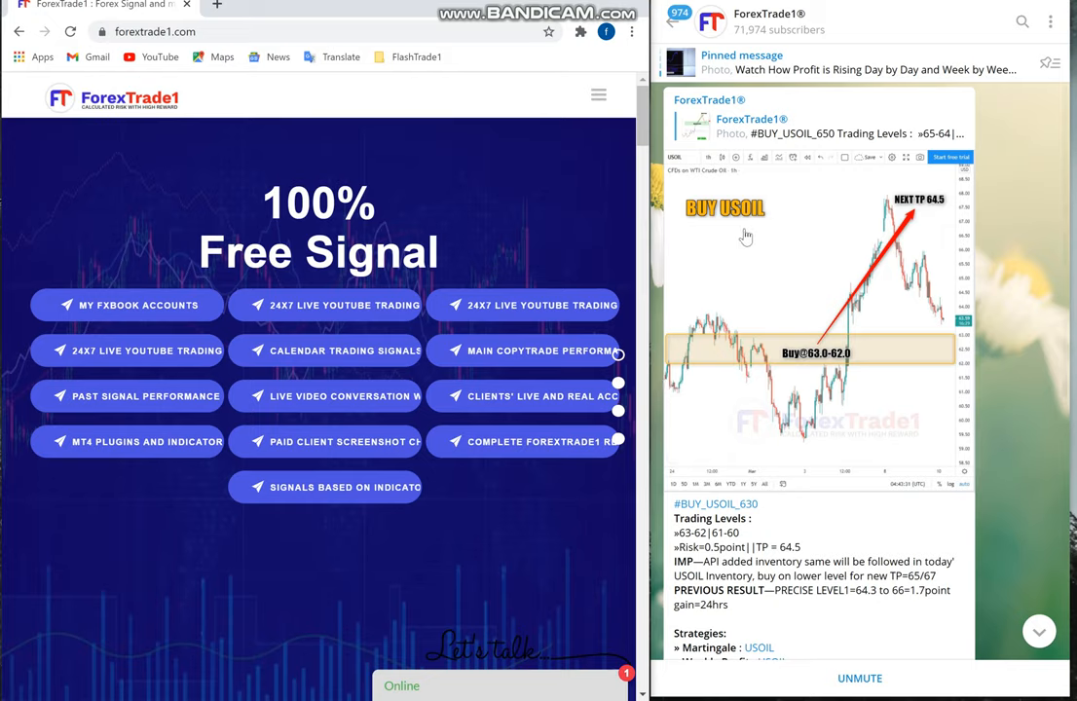
pyautogui.moveTo(792, 61)
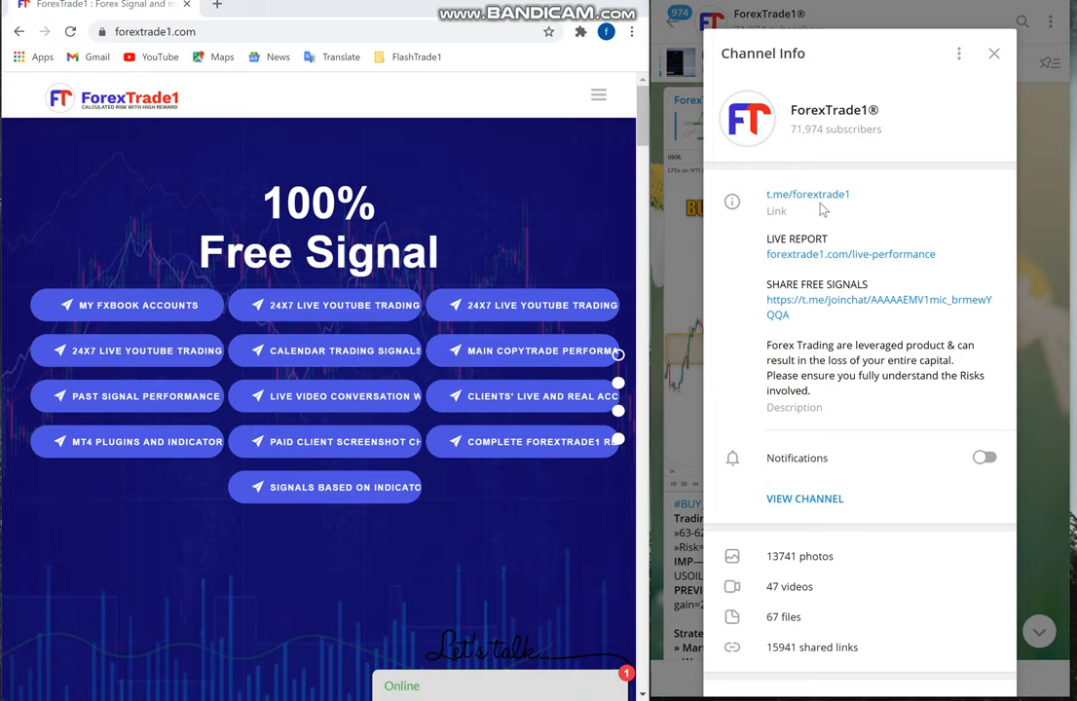
pyautogui.moveTo(935, 165)
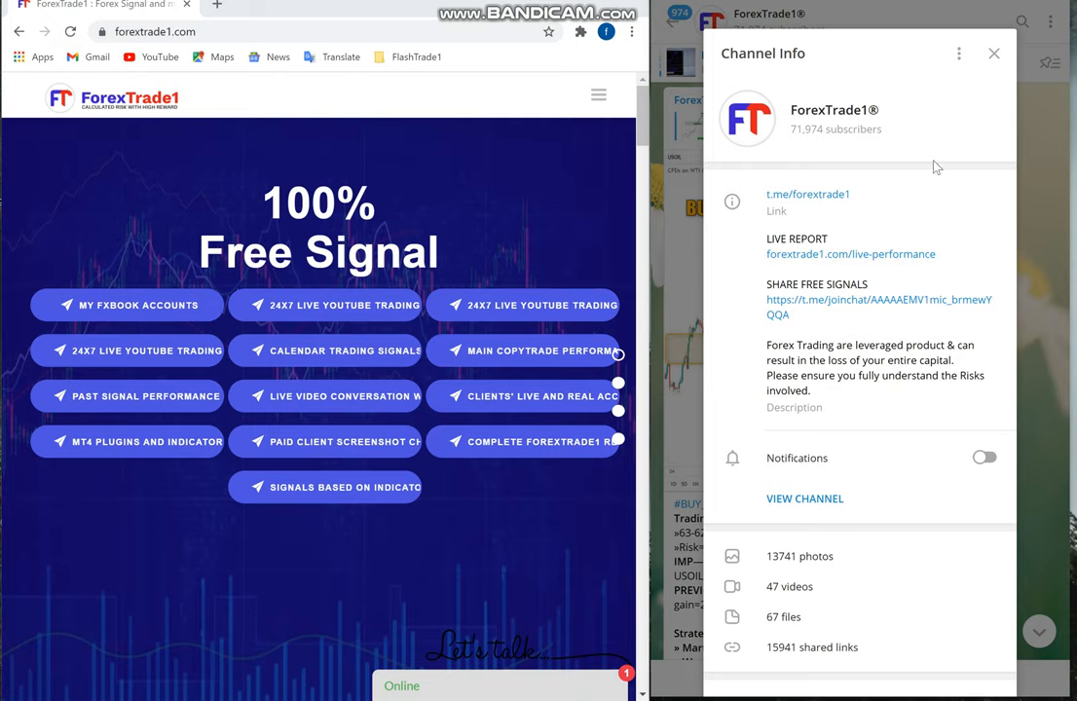
pyautogui.click(993, 53)
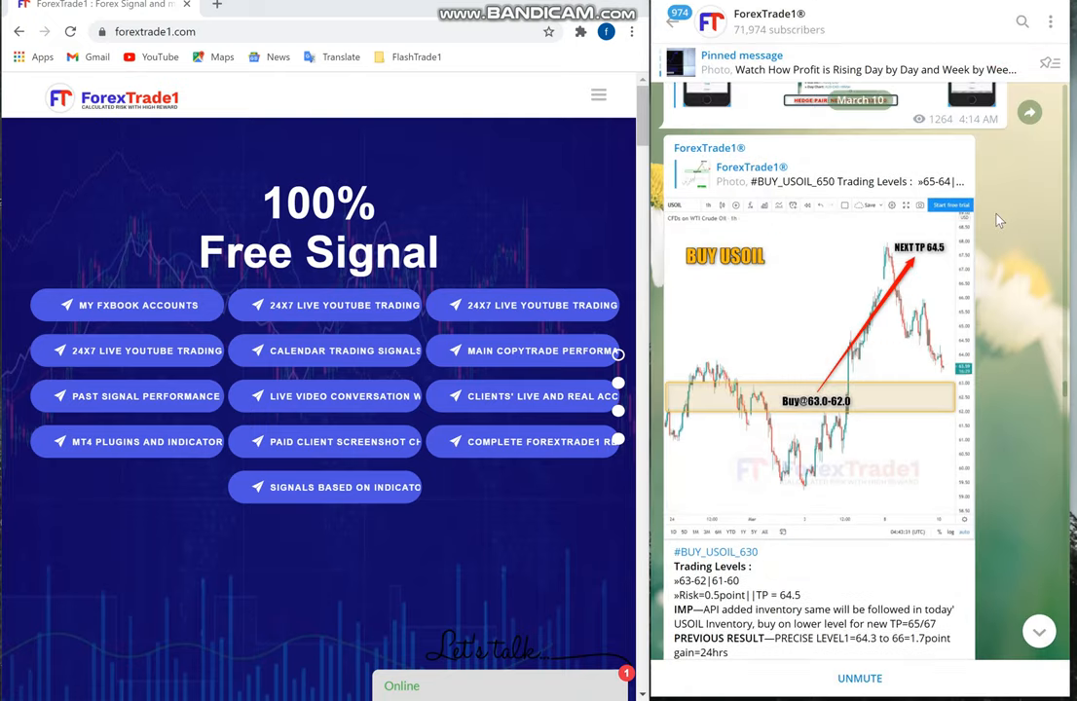
pyautogui.scroll(-3)
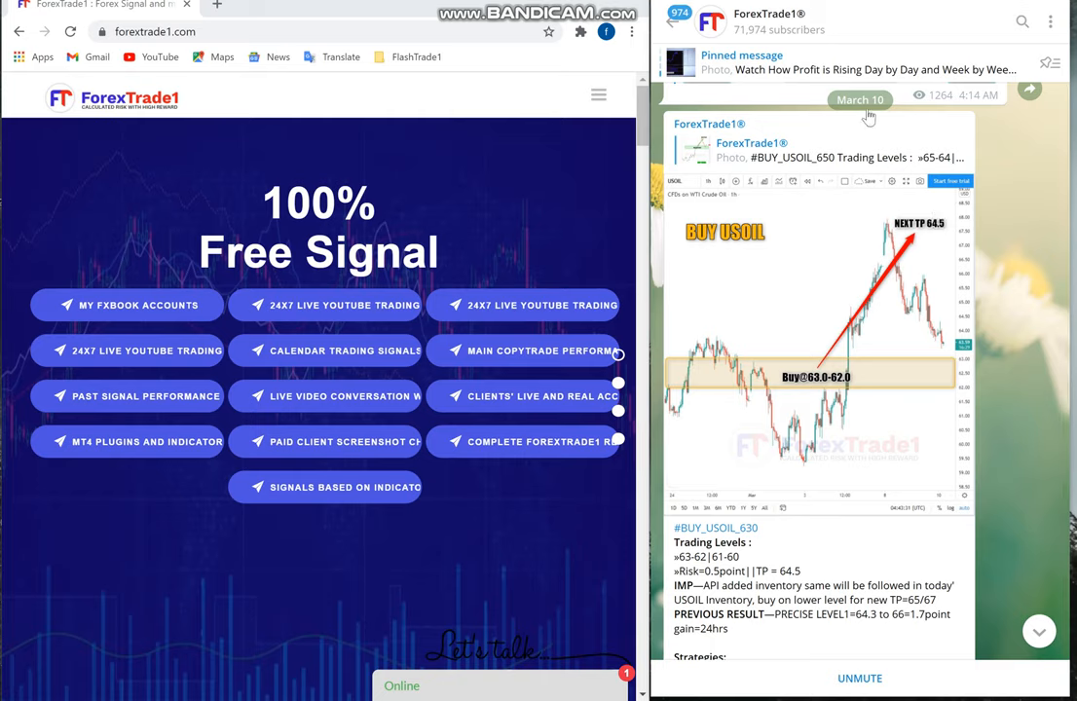
pyautogui.scroll(-3)
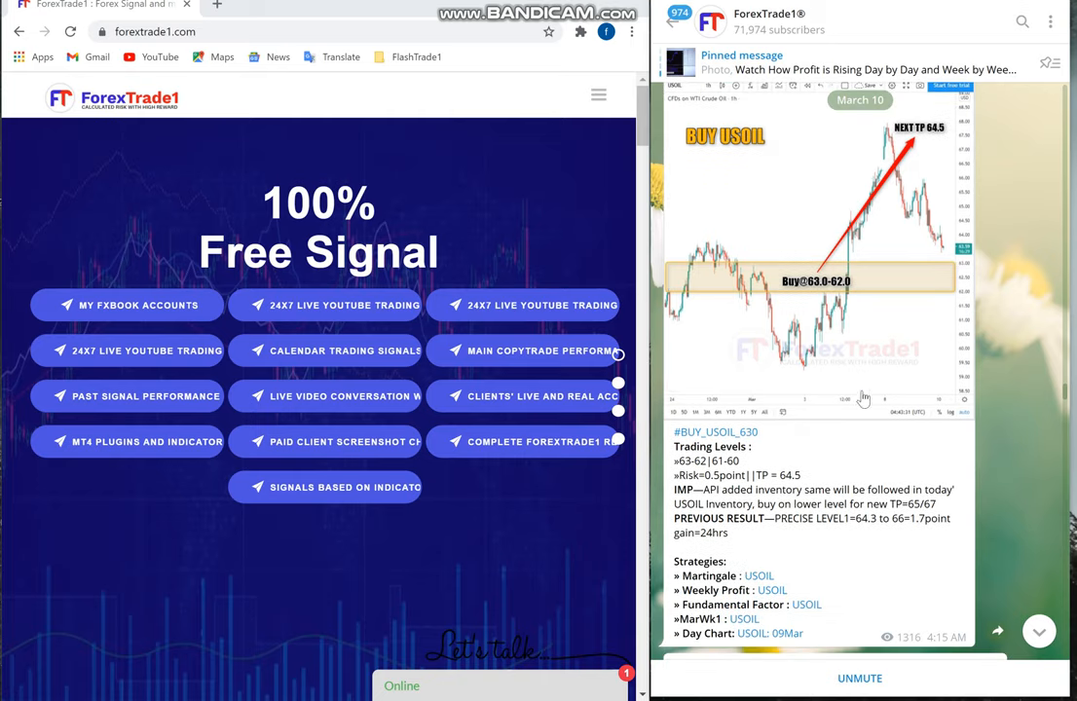
pyautogui.moveTo(962, 653)
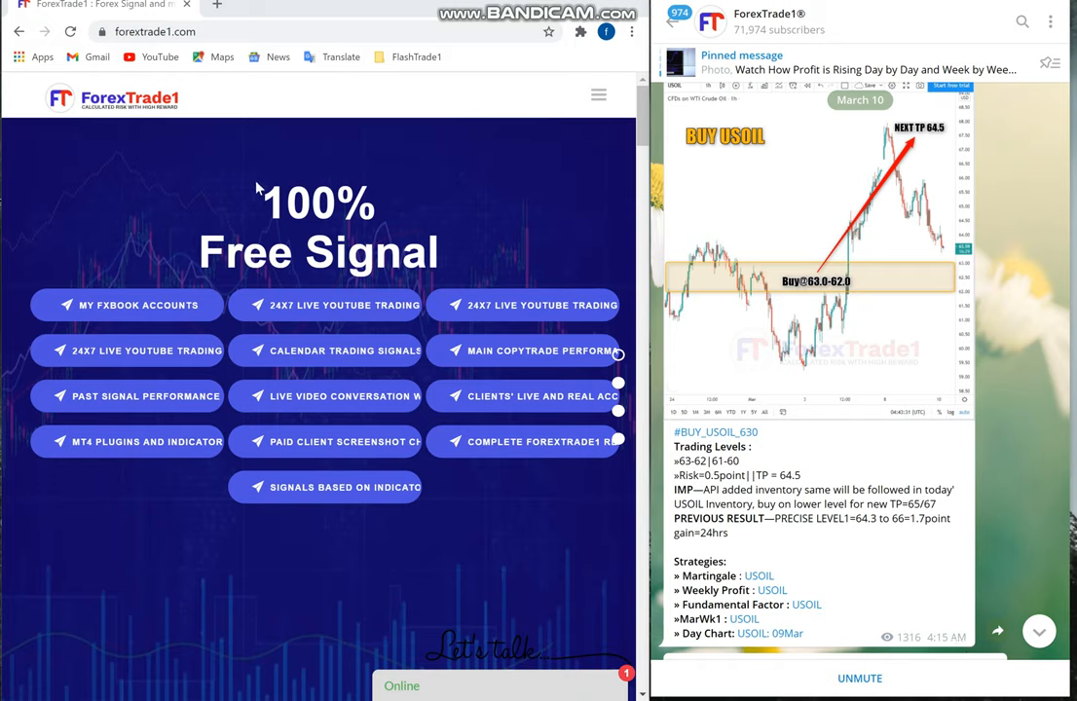
pyautogui.moveTo(102, 32)
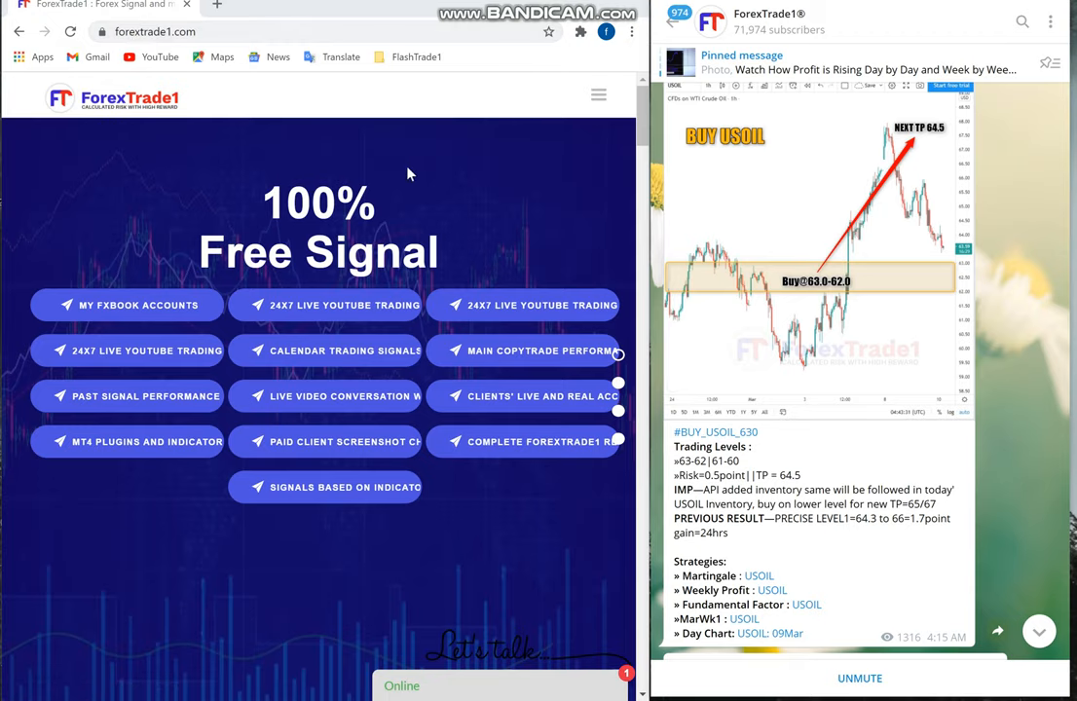
# Step: From the menu, open Tracksheet & Strategy in web format, down to Reports and Tracksheets
pyautogui.click(599, 94)
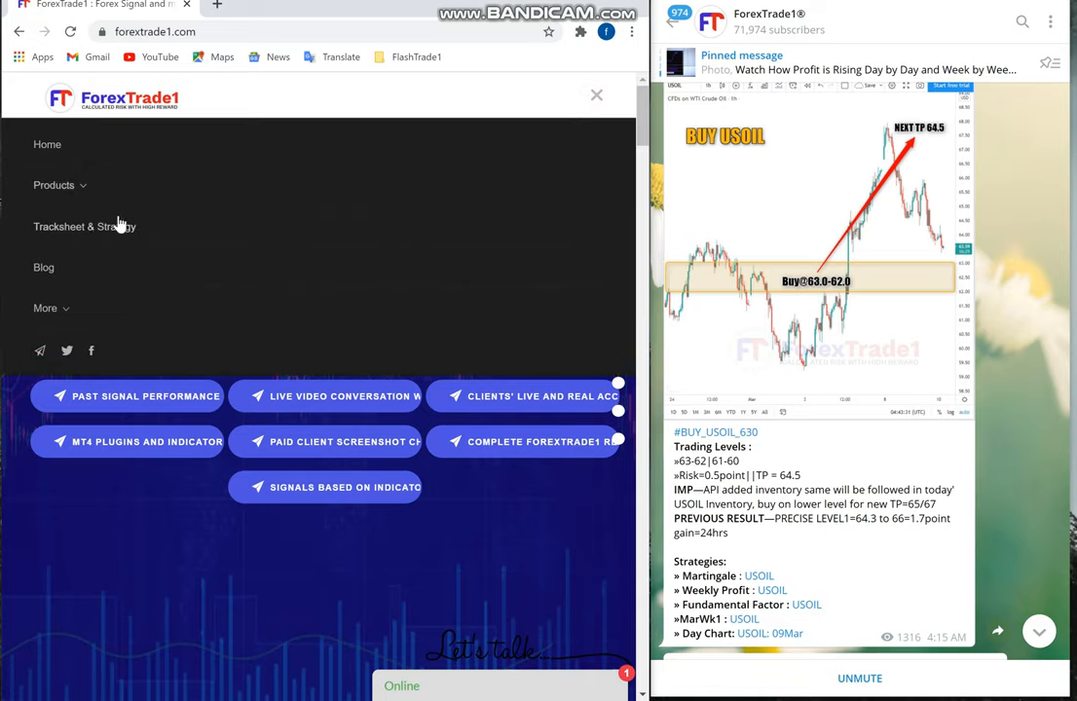
pyautogui.click(84, 226)
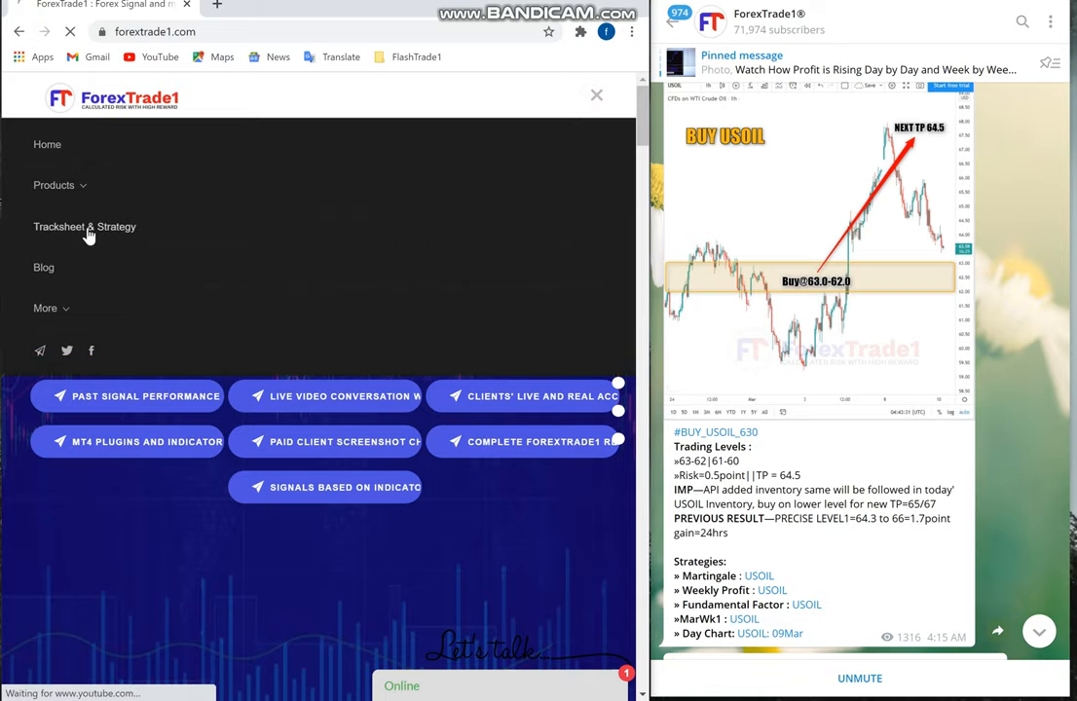
pyautogui.click(84, 227)
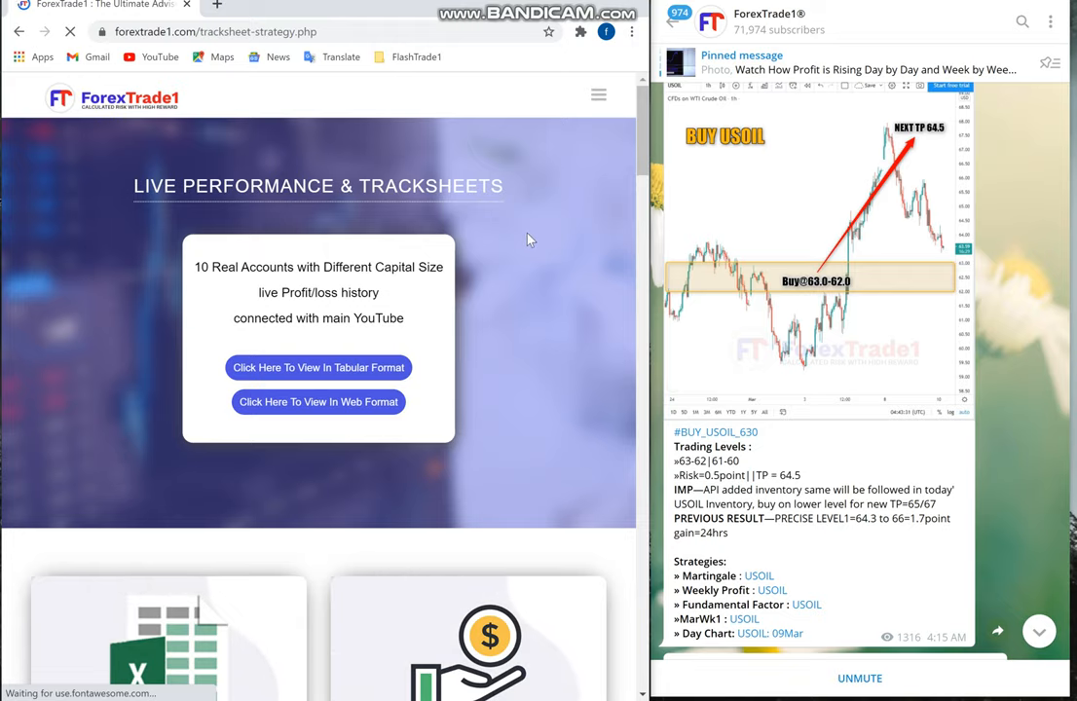
pyautogui.scroll(-3)
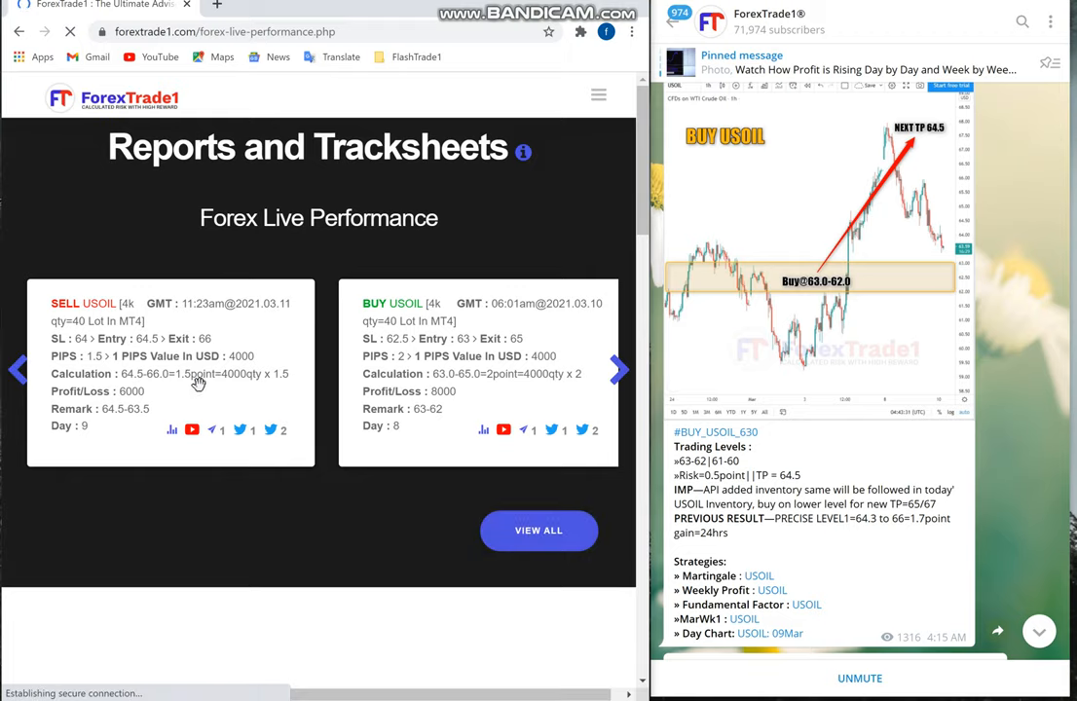
pyautogui.click(618, 369)
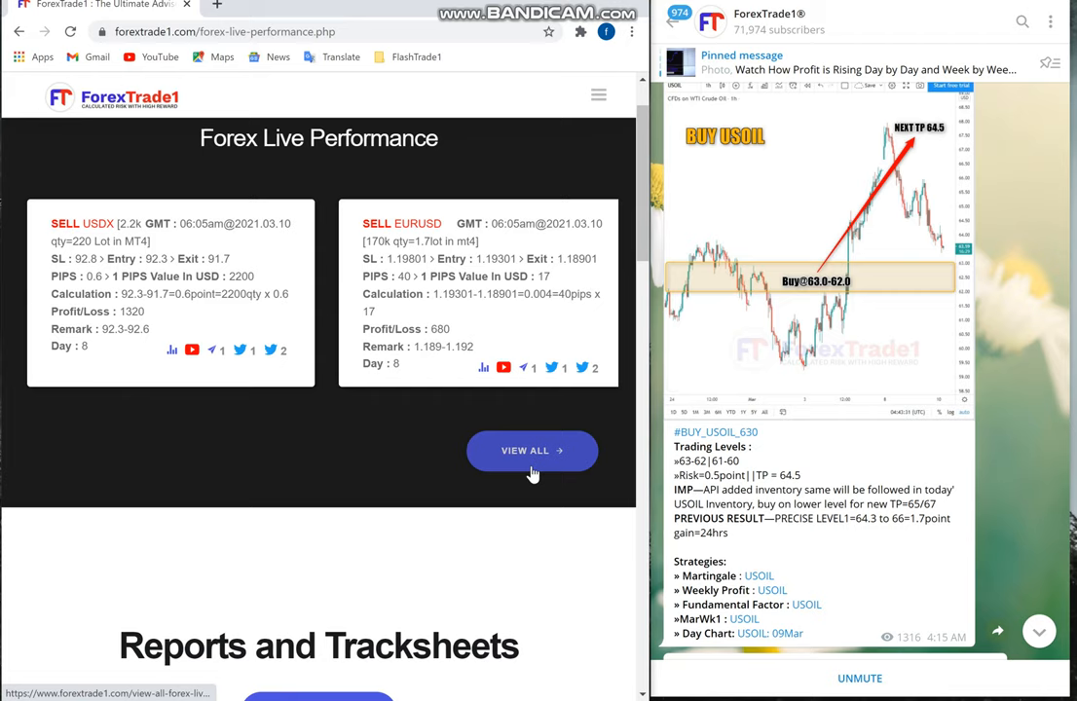
pyautogui.scroll(-3)
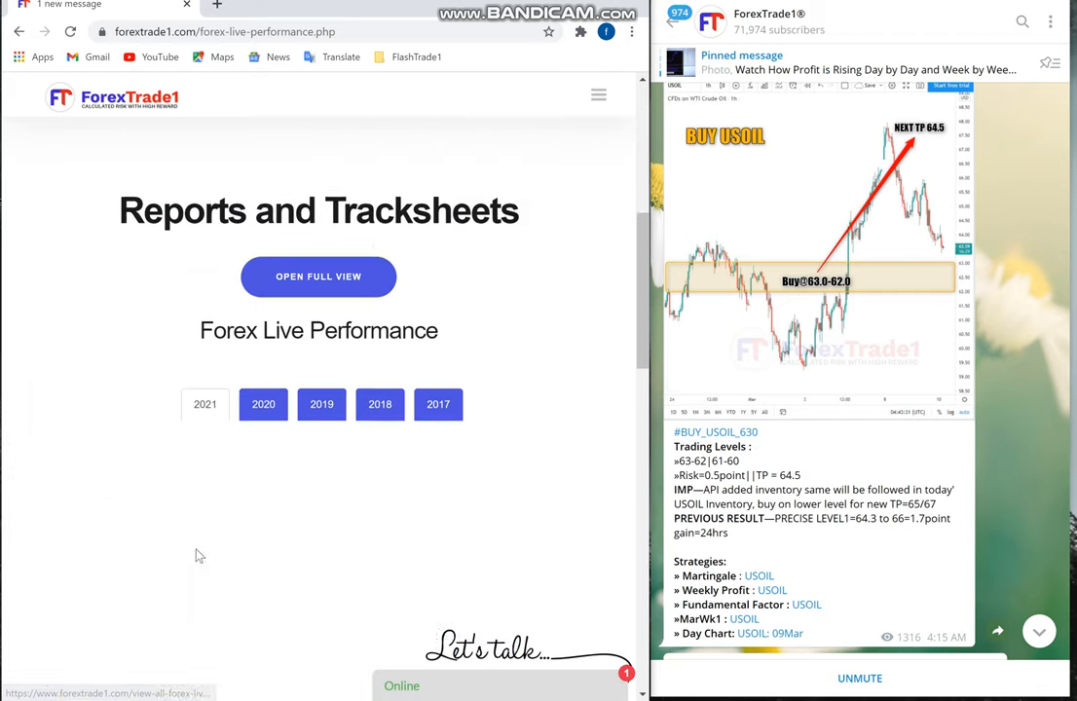
# Step: Load the 2021 tracksheet for Mar-21, then return to the AUDUSD buy result cards
pyautogui.click(319, 276)
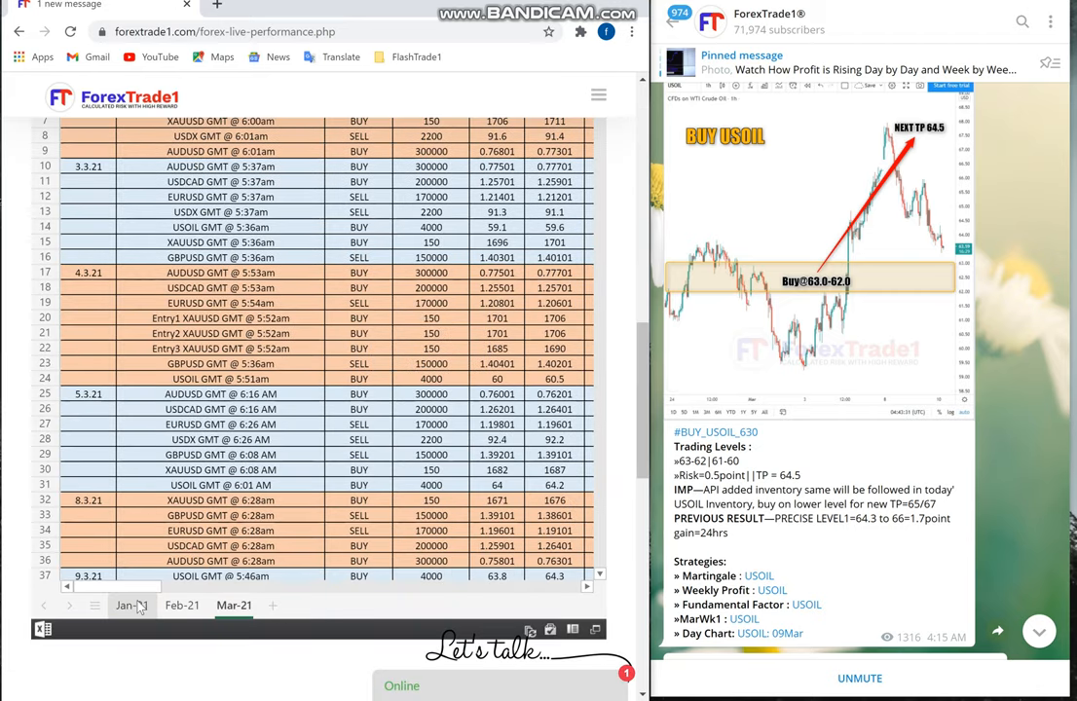
pyautogui.scroll(3)
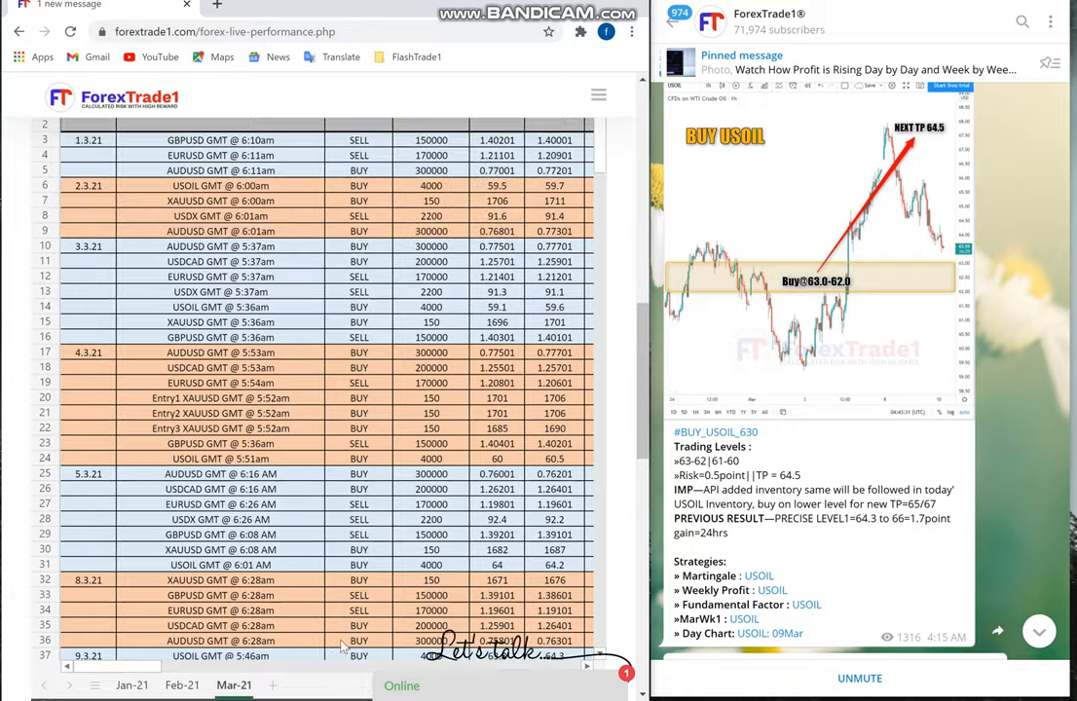
pyautogui.scroll(3)
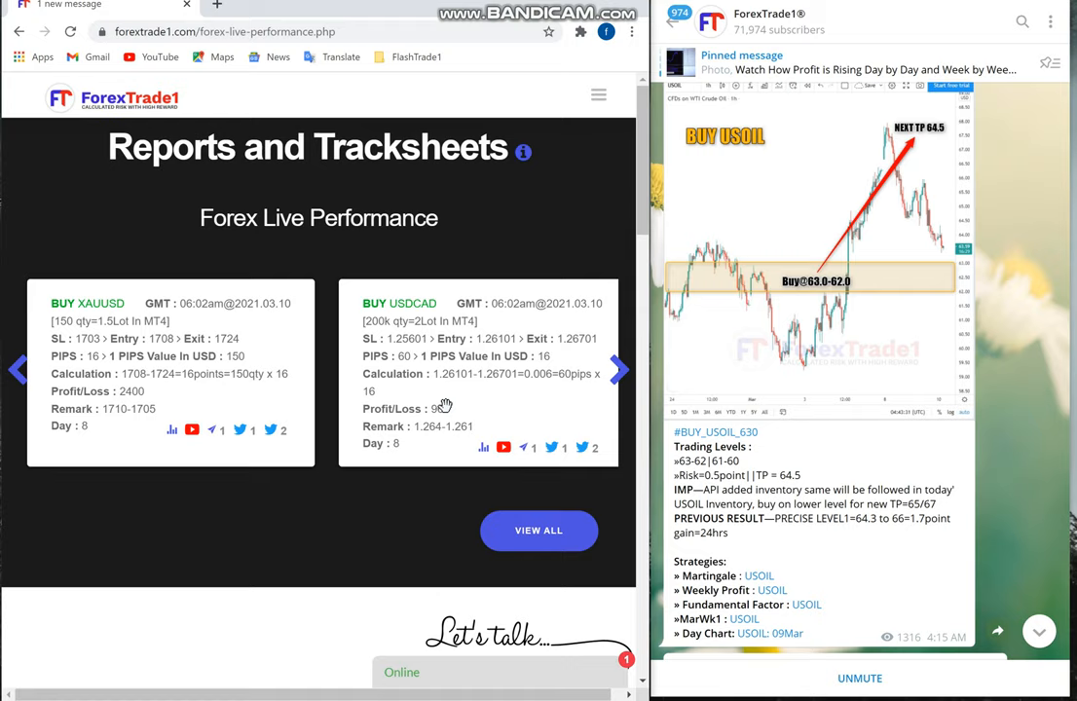
pyautogui.click(605, 369)
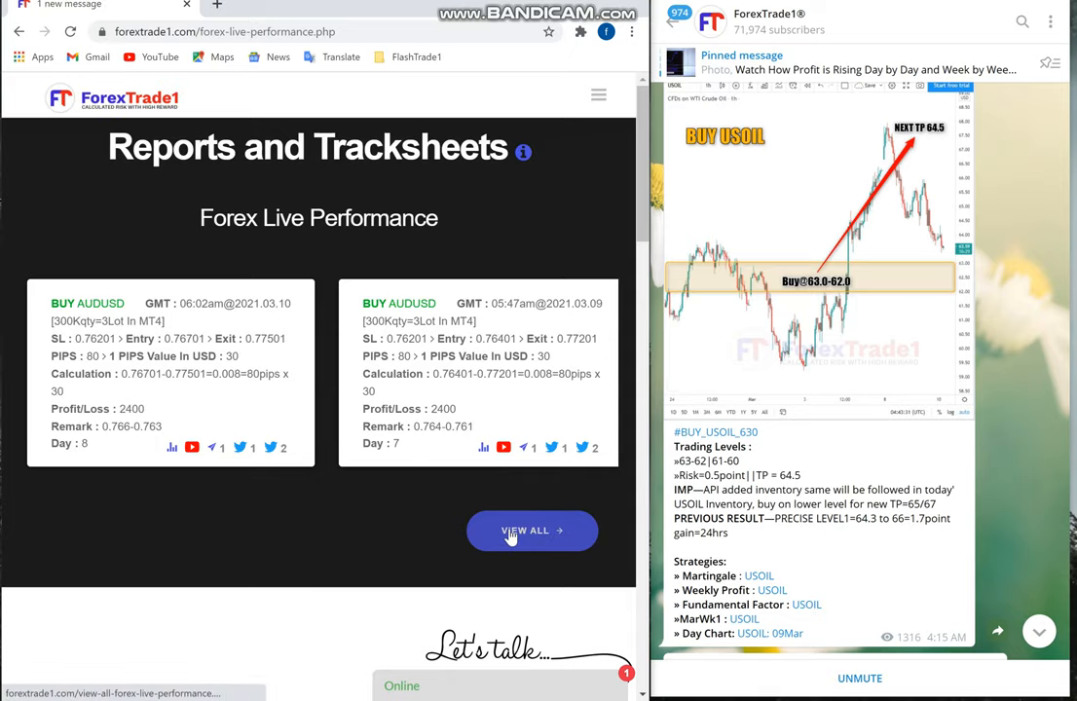
# Step: Open VIEW ALL signals in a new tab and scroll to the March 10 USOIL buy card
pyautogui.click(532, 530)
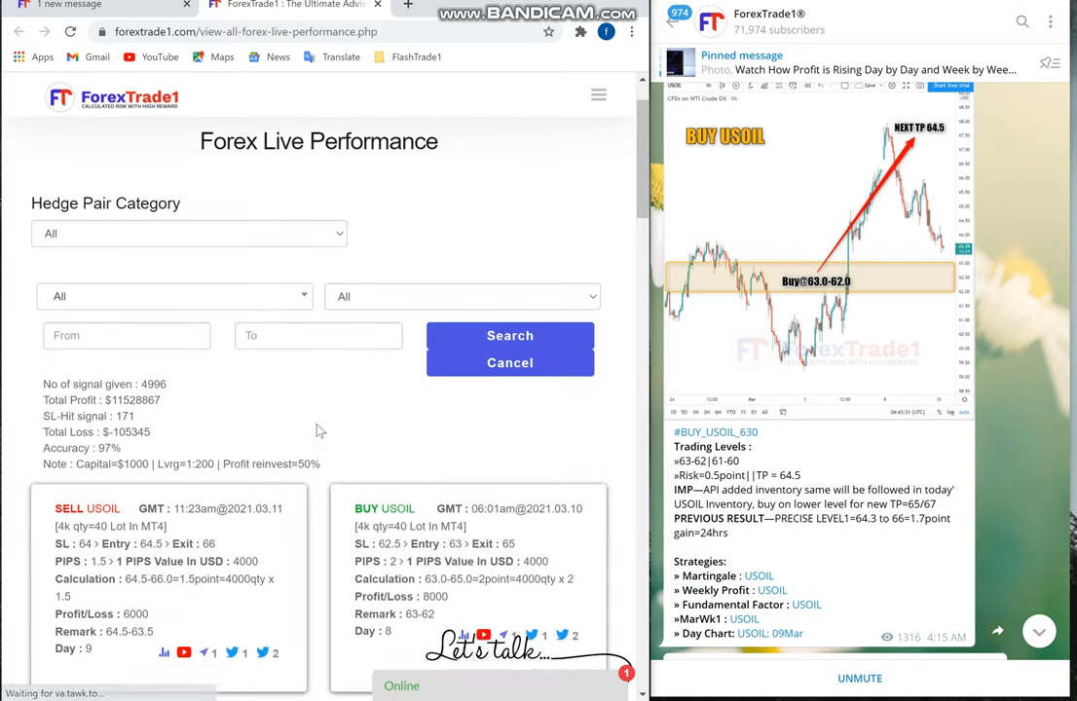
pyautogui.scroll(-3)
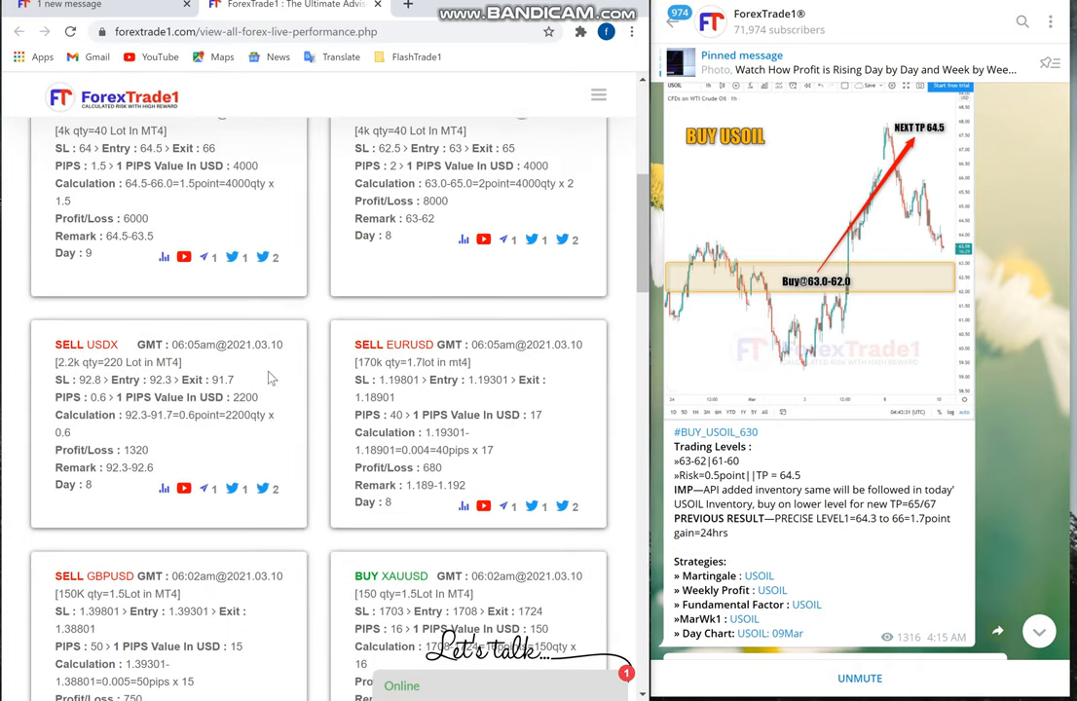
pyautogui.scroll(3)
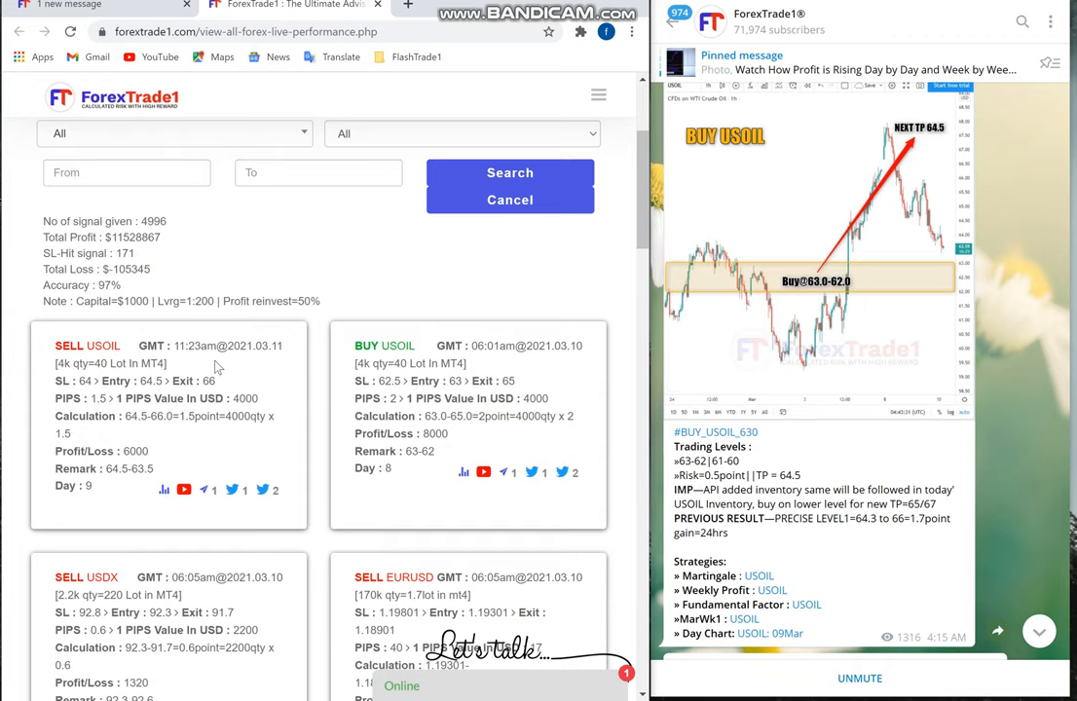
pyautogui.scroll(-3)
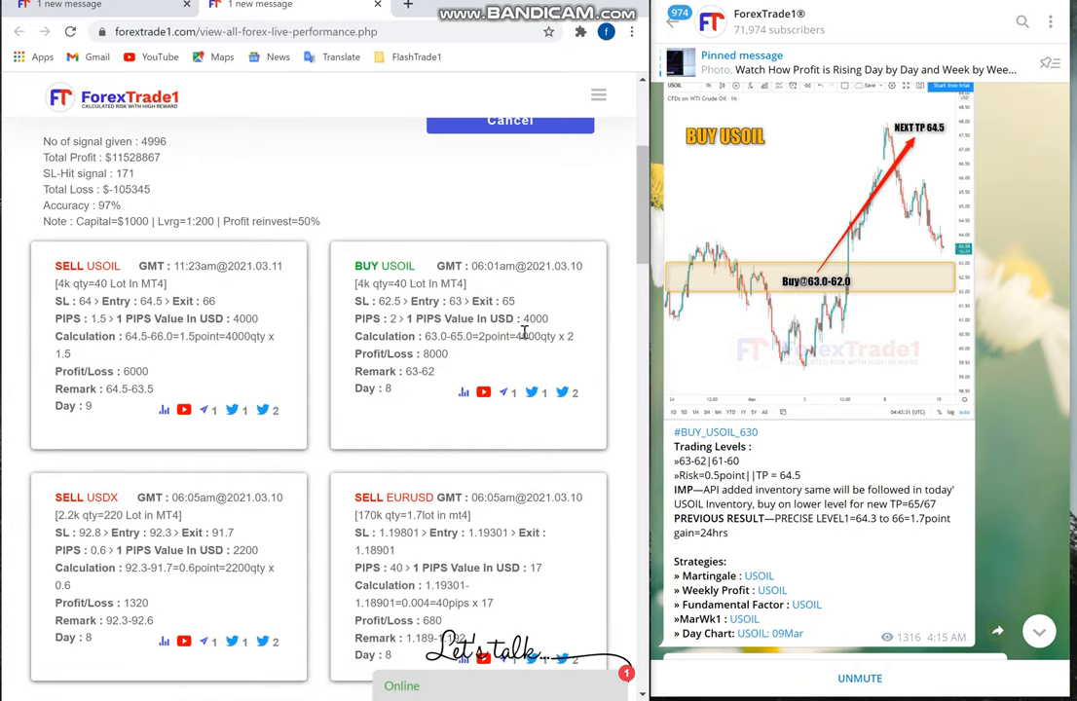
pyautogui.scroll(-3)
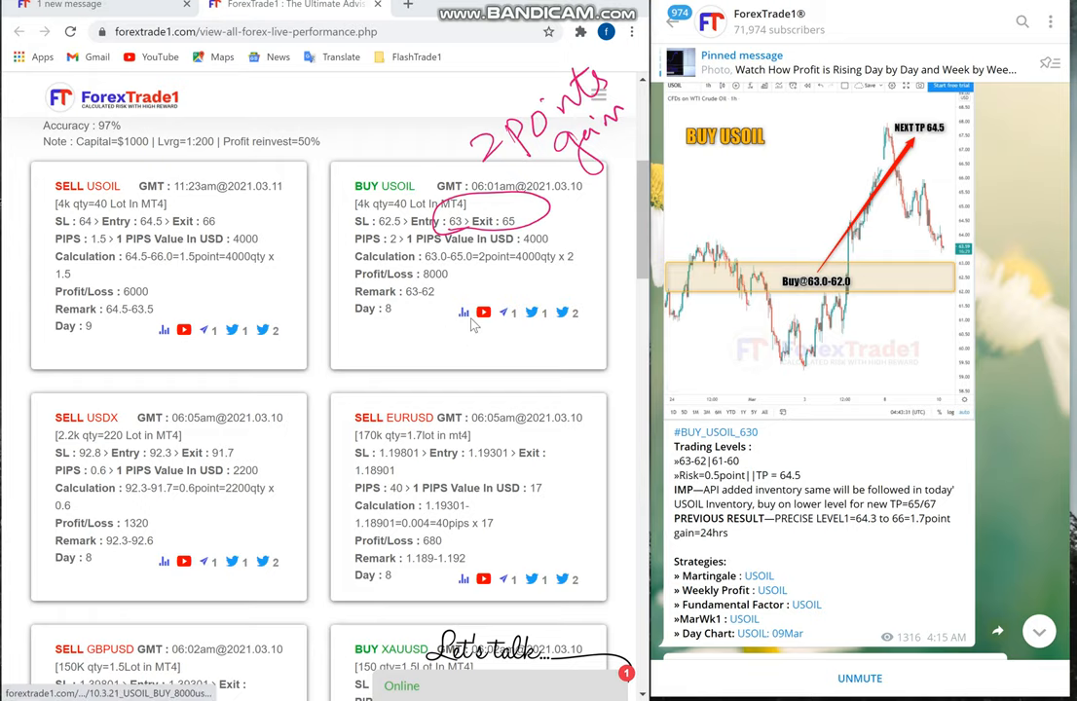
pyautogui.moveTo(463, 312)
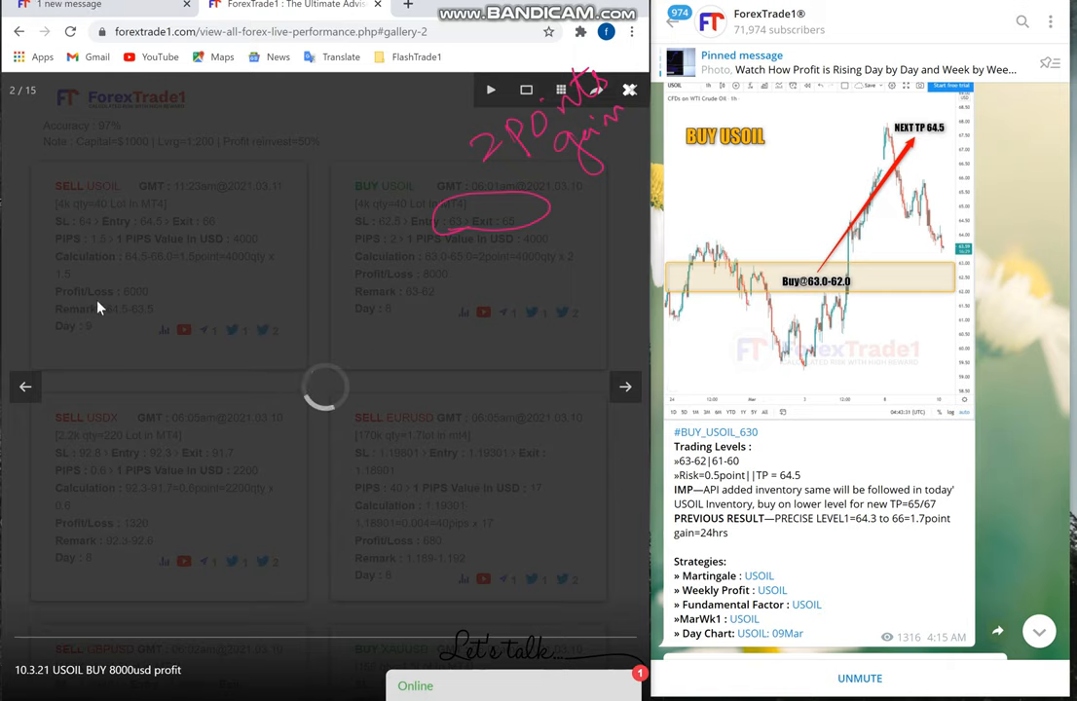
pyautogui.moveTo(387, 398)
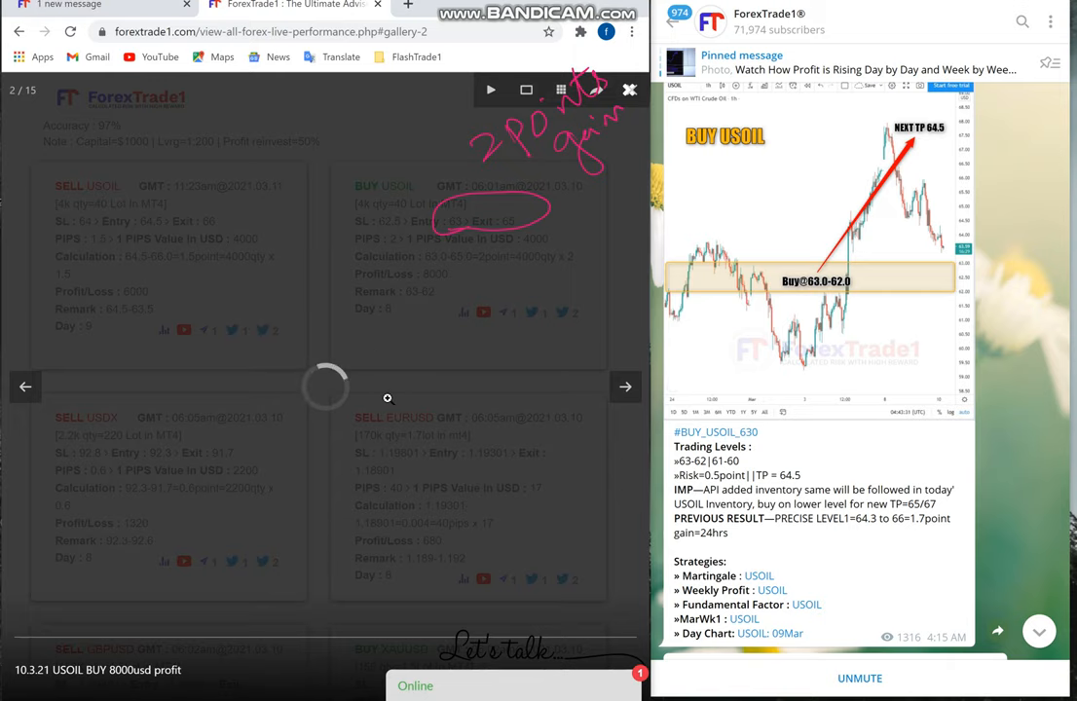
# Step: Show gallery image 2 of 15, the 10.3.21 USOIL BUY chart with $8000 profit
pyautogui.click(625, 387)
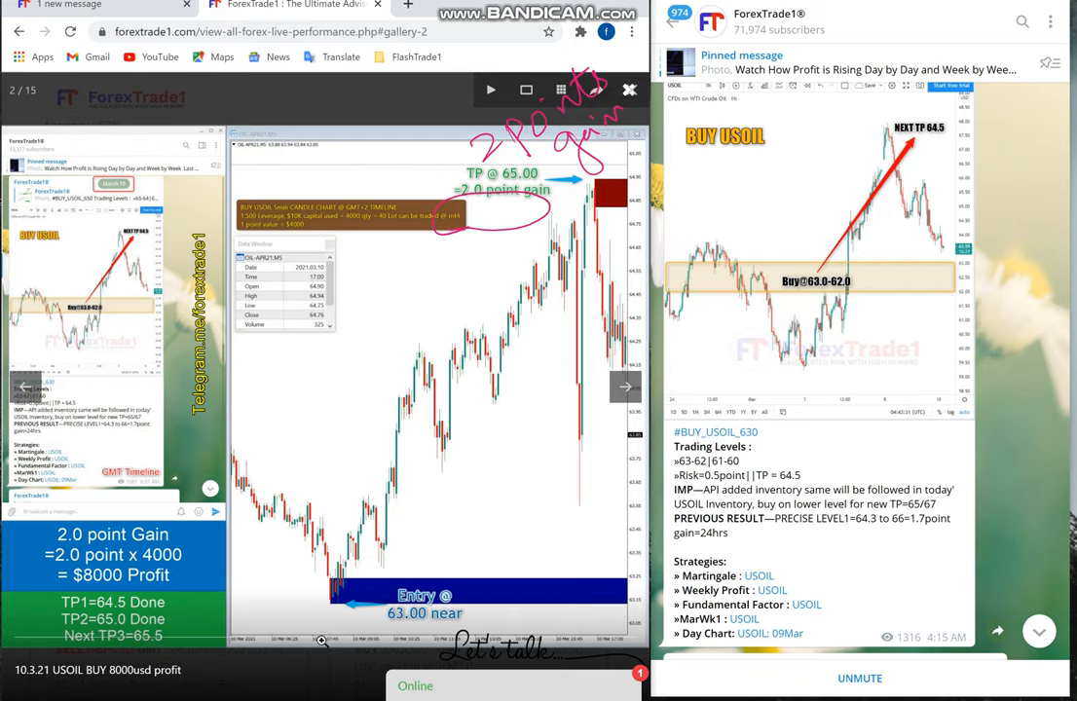
pyautogui.moveTo(690, 394)
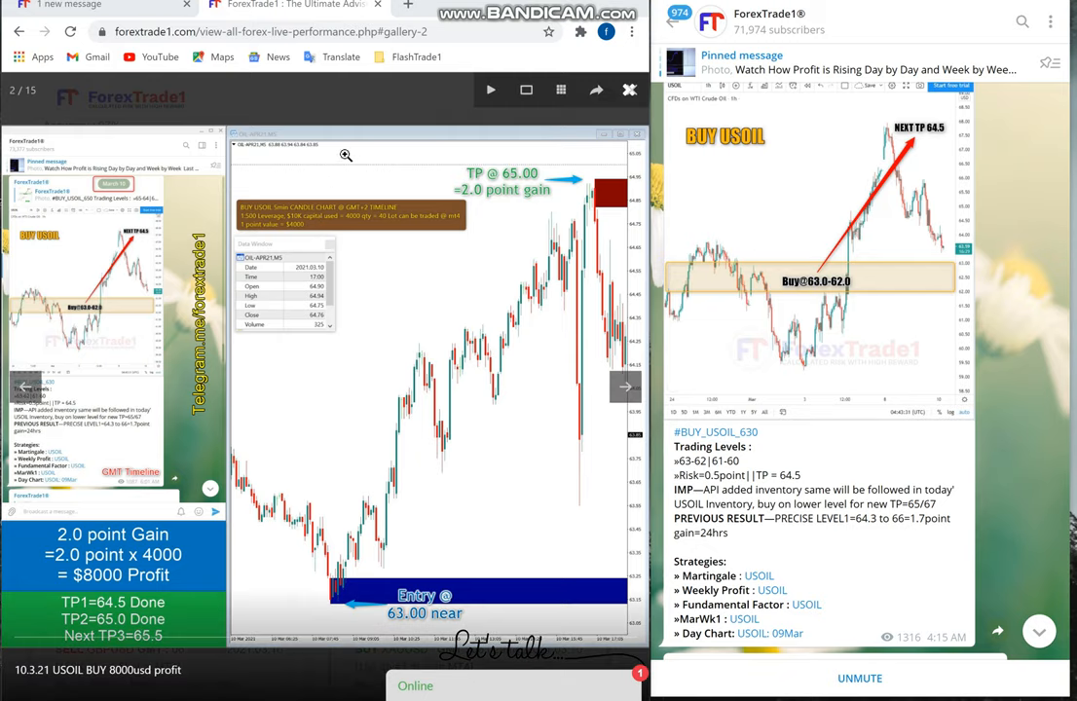
pyautogui.moveTo(364, 119)
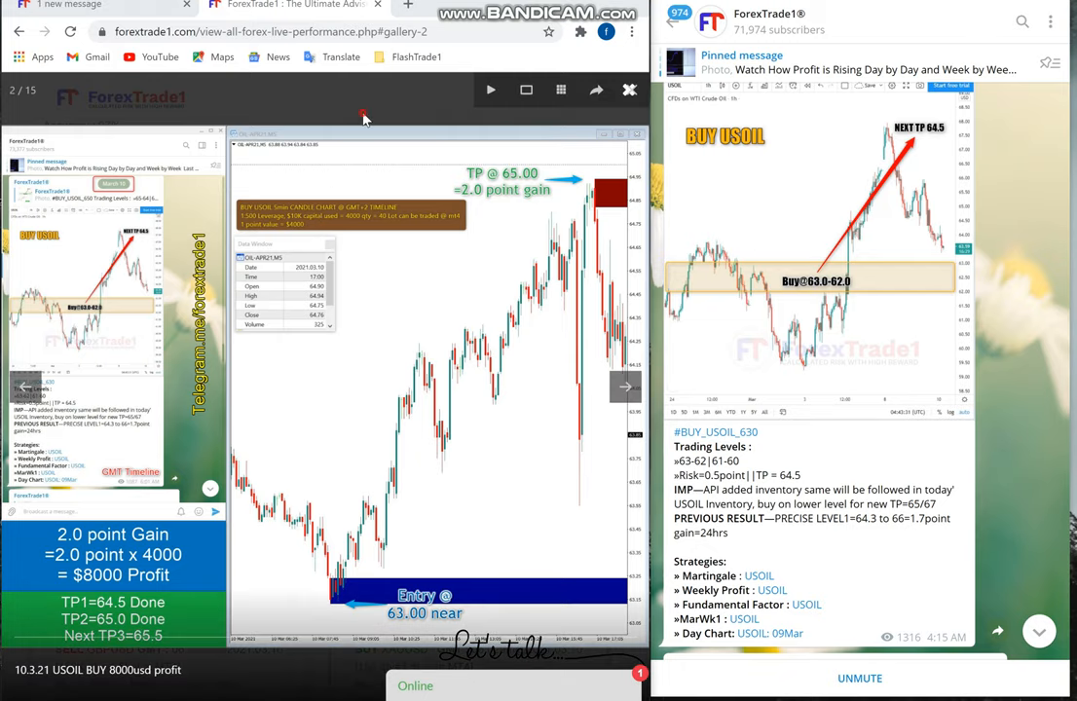
# Step: Advance to gallery image 3 of 15, the USDX SELL chart worth $1320
pyautogui.click(629, 89)
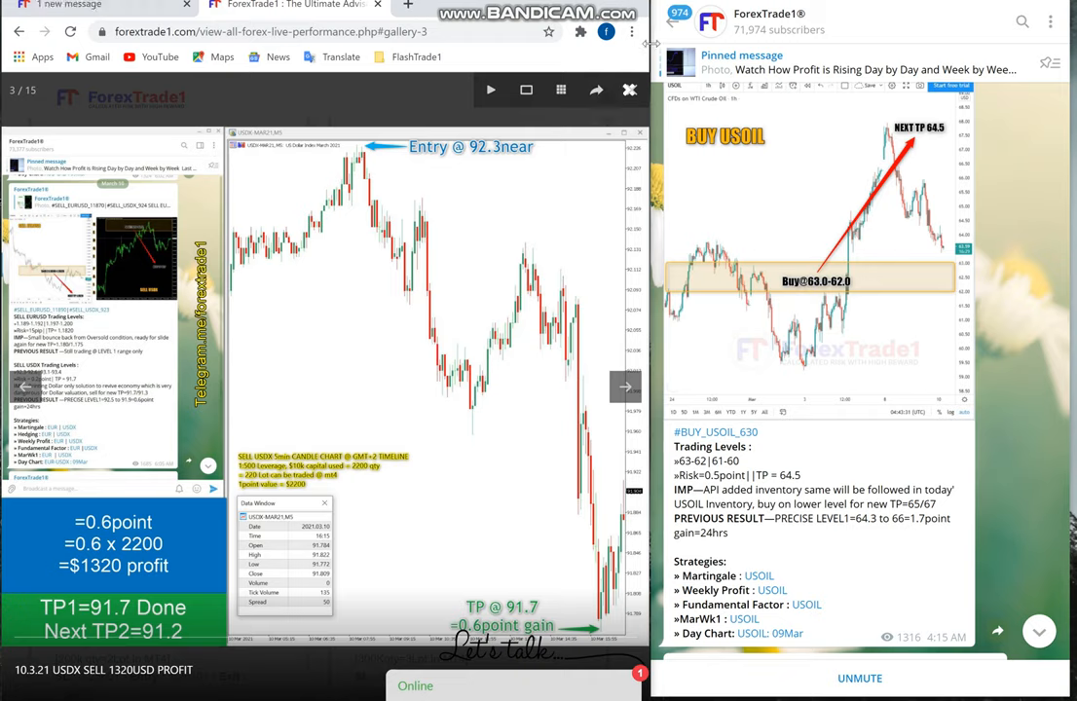
pyautogui.moveTo(819, 157)
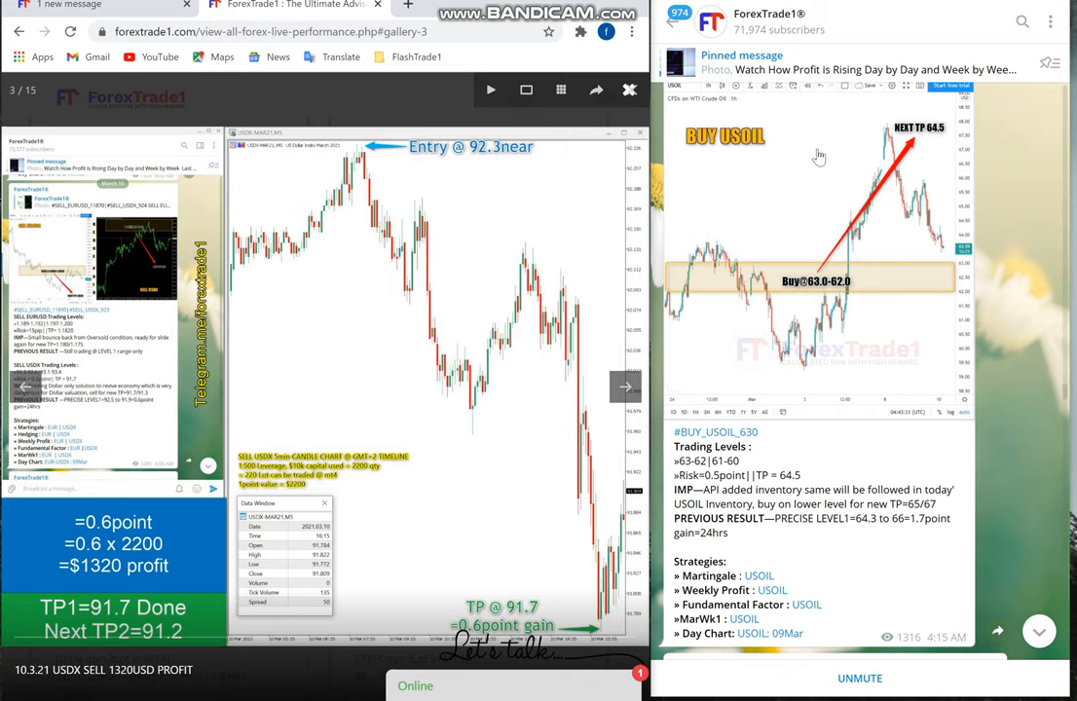
pyautogui.moveTo(649, 65)
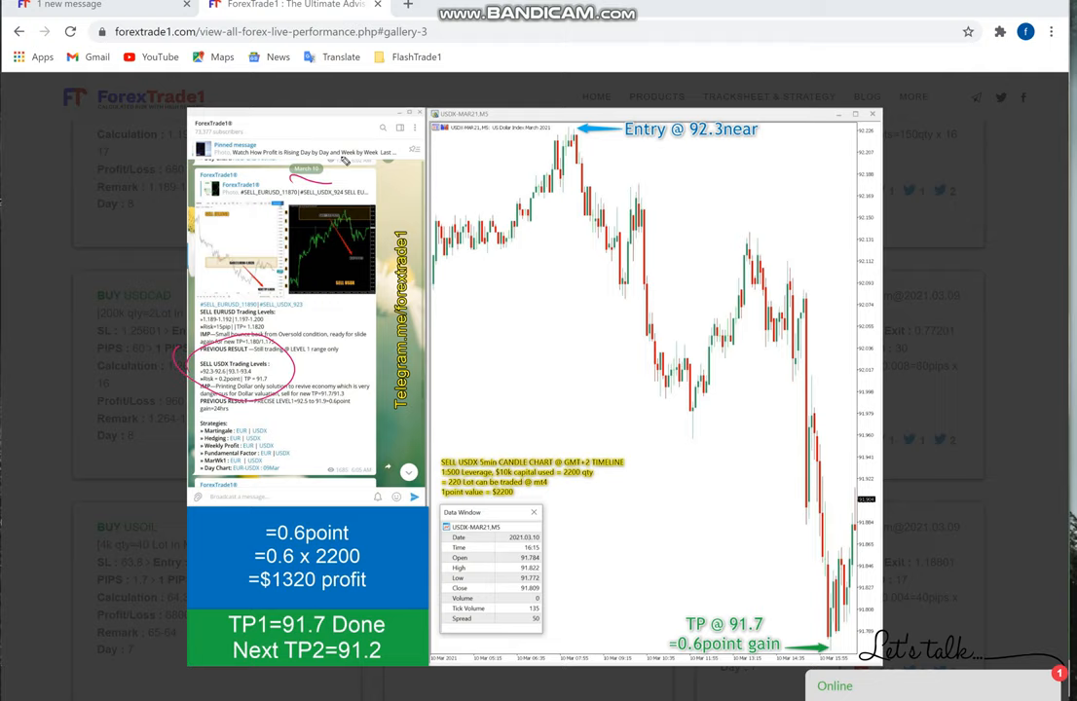
# Step: Trace the USDX price drop from 92.3 entry to 91.7 target
pyautogui.moveTo(603, 156); pyautogui.dragTo(842, 608)
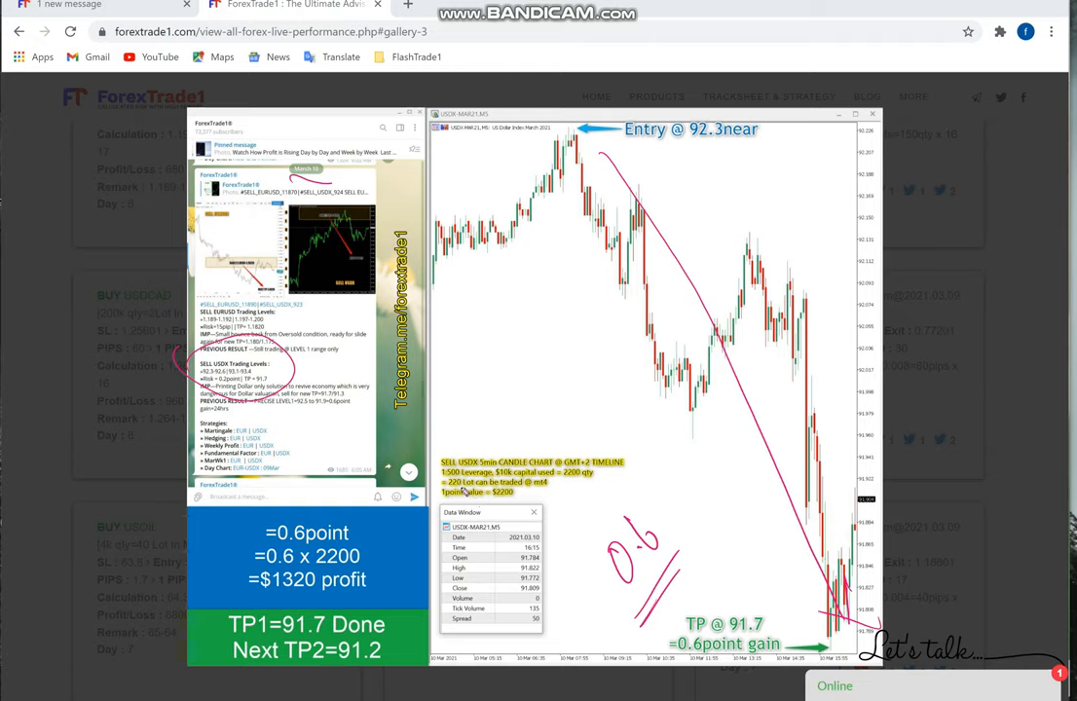
pyautogui.moveTo(617, 157)
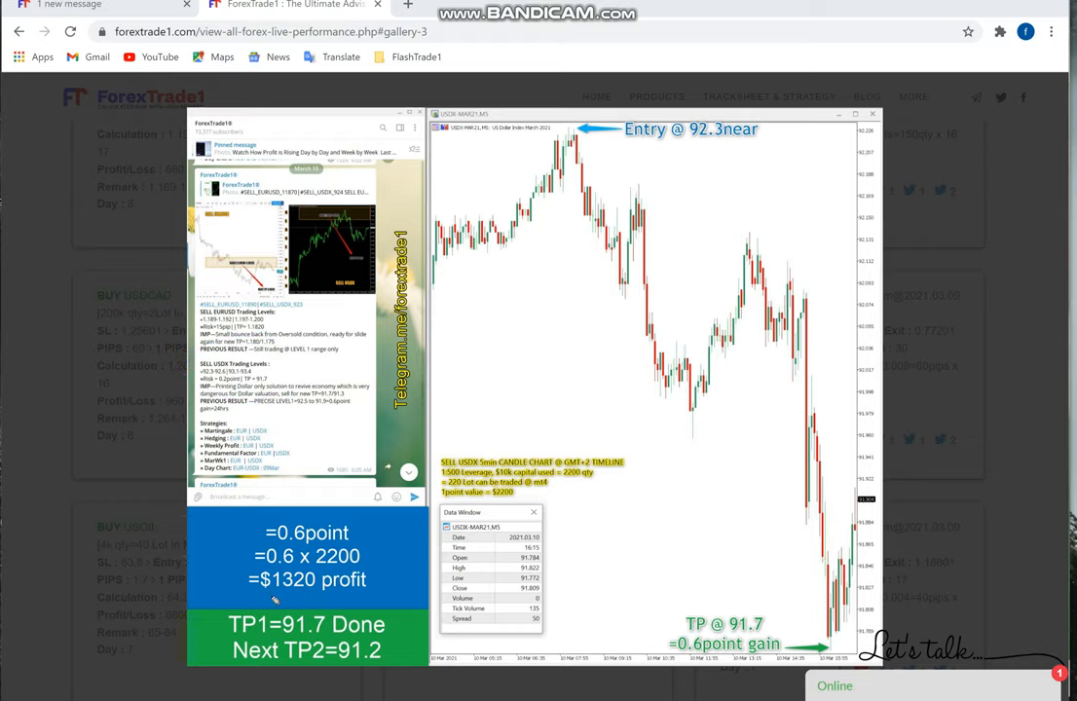
pyautogui.moveTo(134, 338)
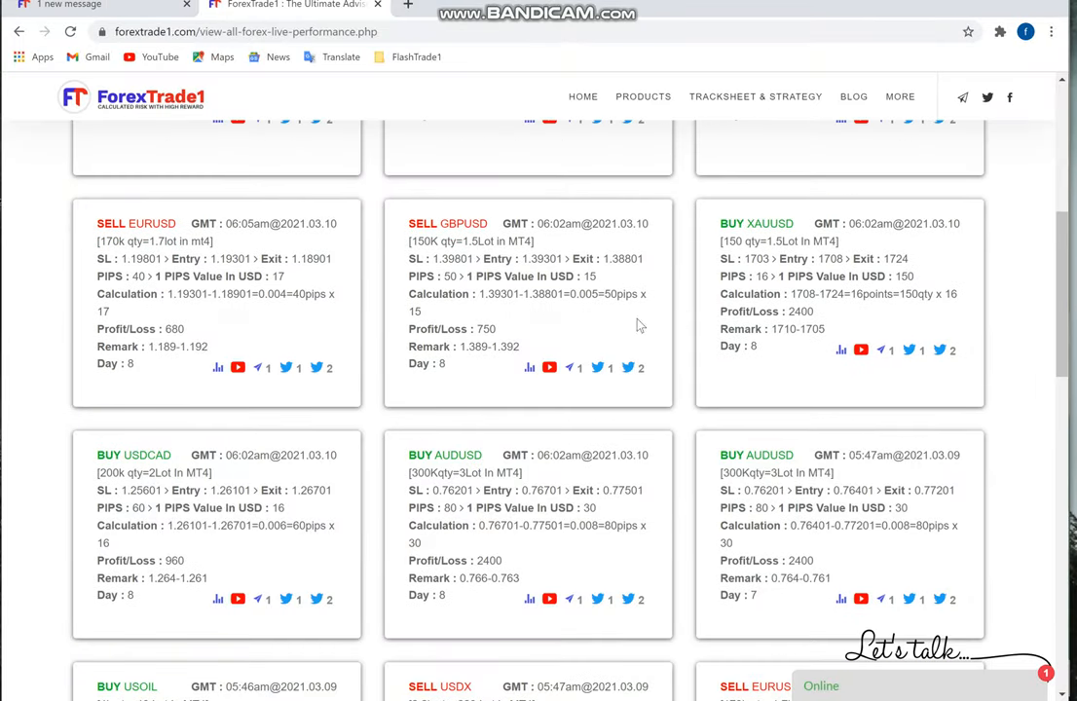
# Step: Open the SELL EURUSD card's chart, gallery image 4 of 15 showing 40 pips, $680
pyautogui.scroll(3)
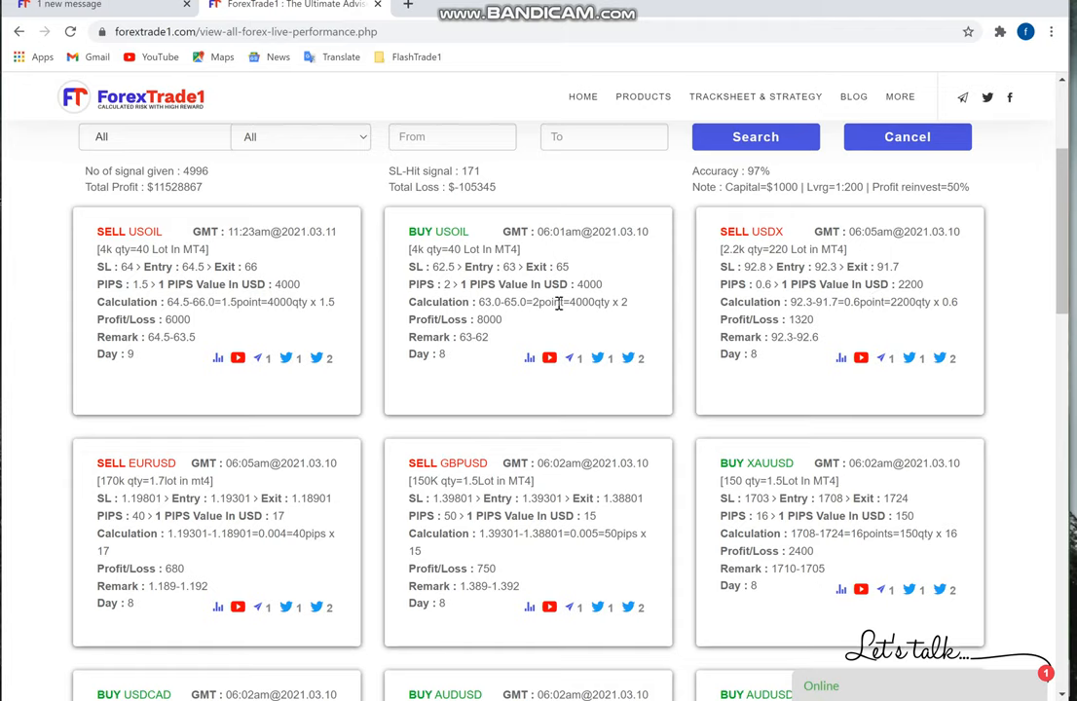
pyautogui.scroll(-3)
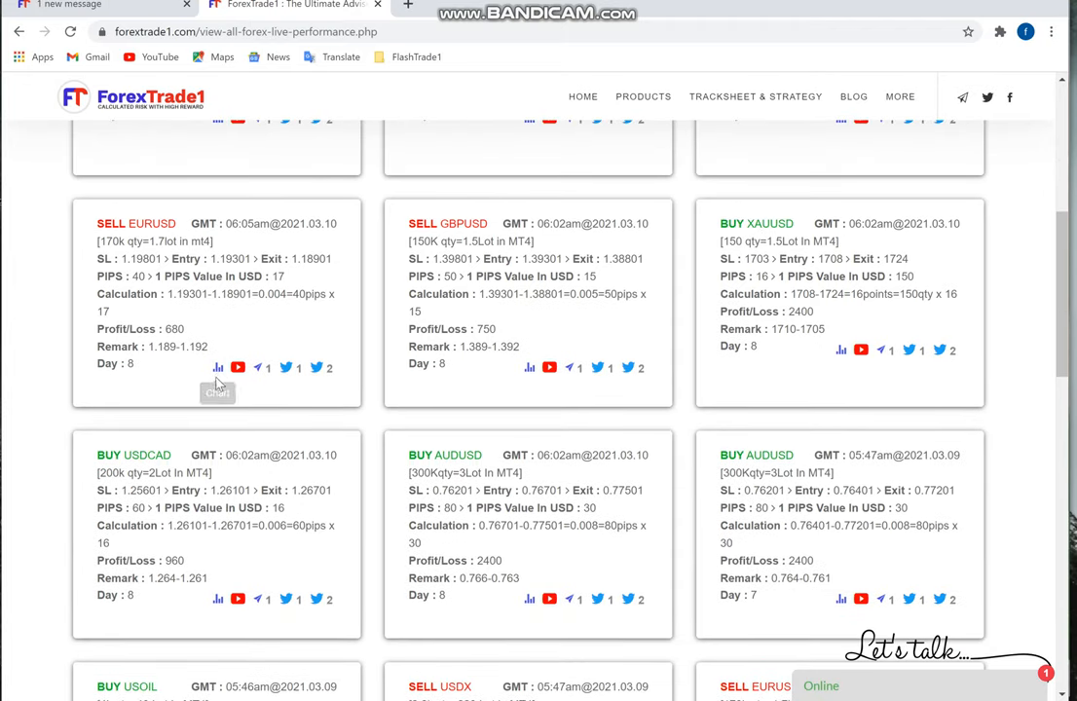
pyautogui.click(219, 367)
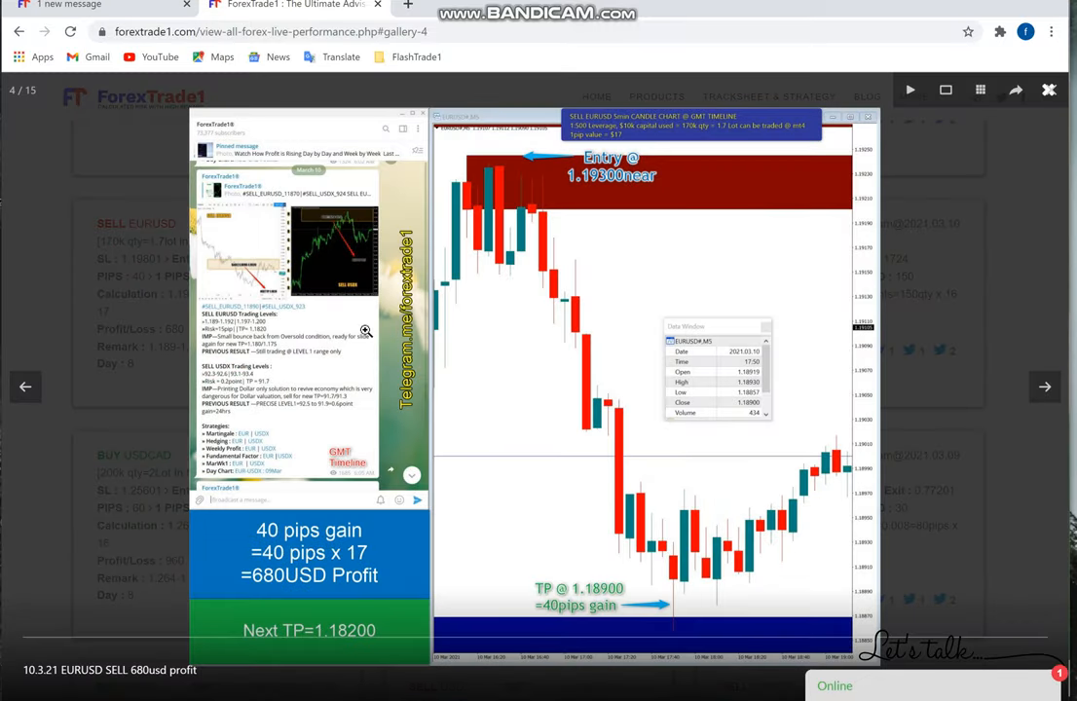
pyautogui.moveTo(552, 213)
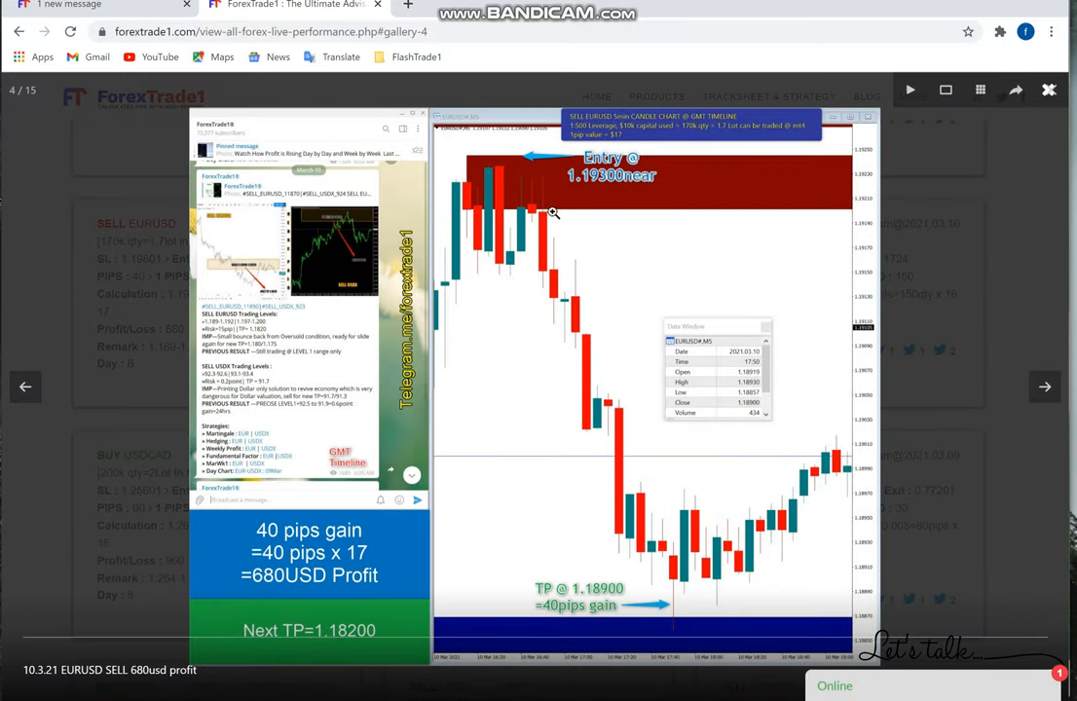
pyautogui.moveTo(697, 544)
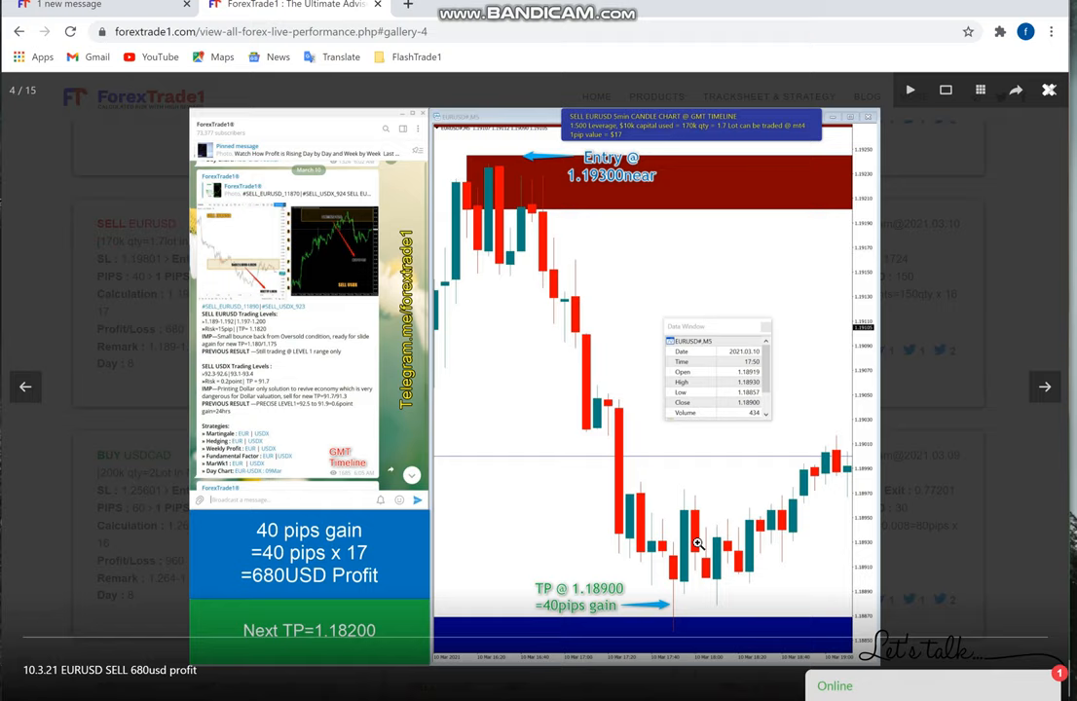
pyautogui.moveTo(726, 507)
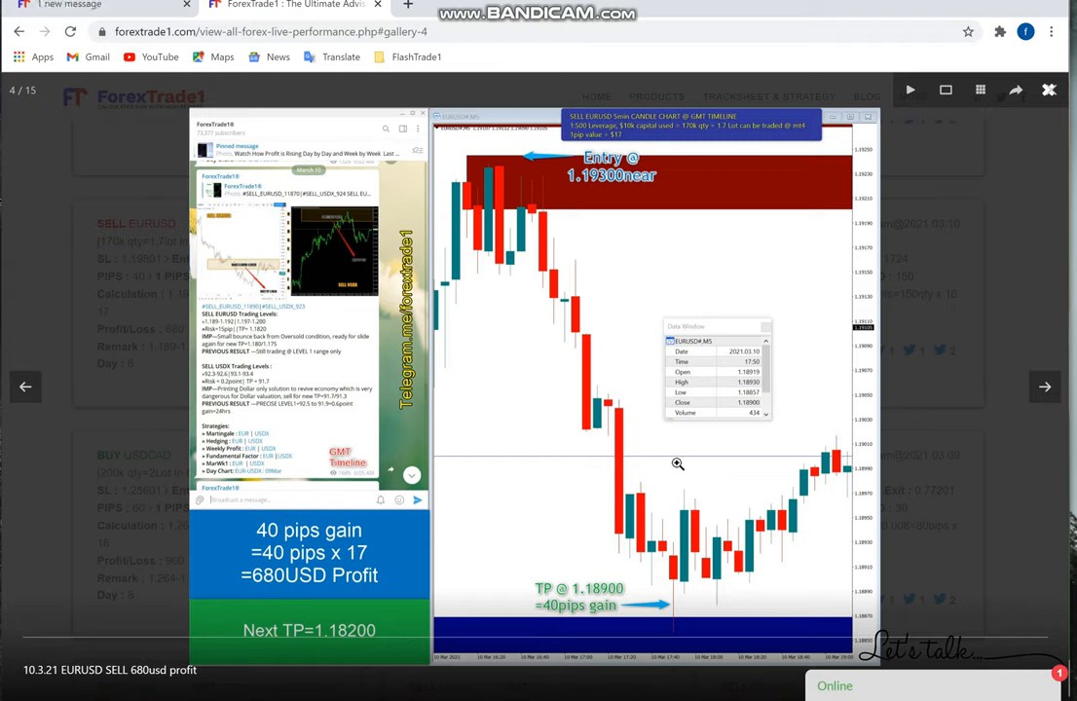
pyautogui.moveTo(458, 409)
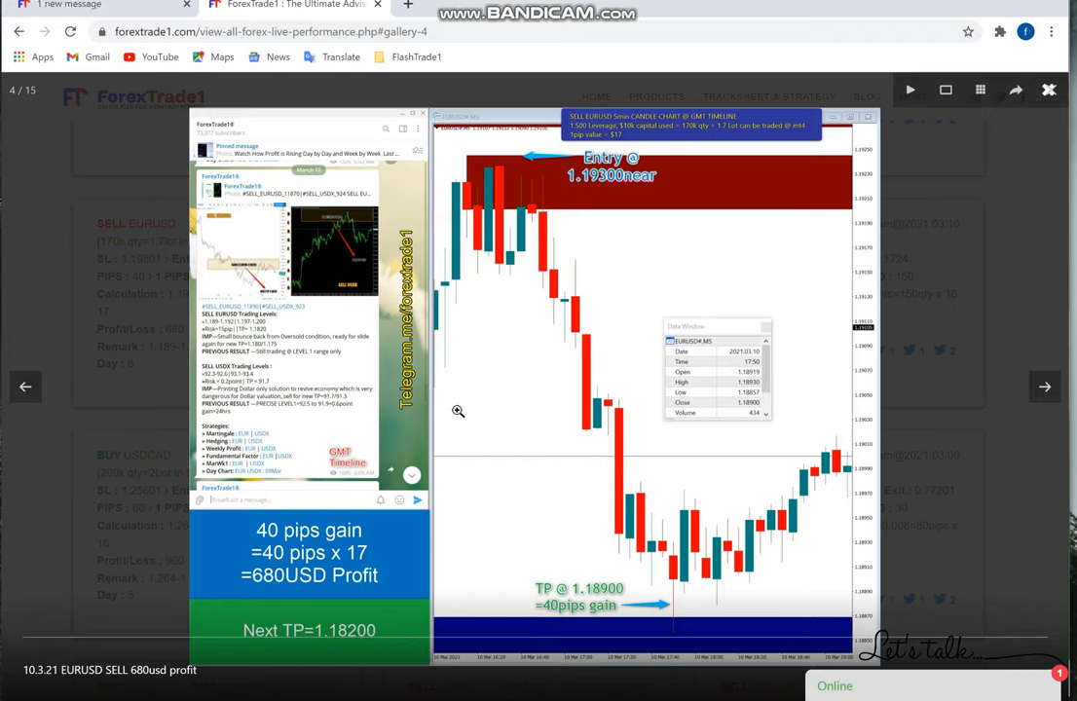
pyautogui.moveTo(564, 351)
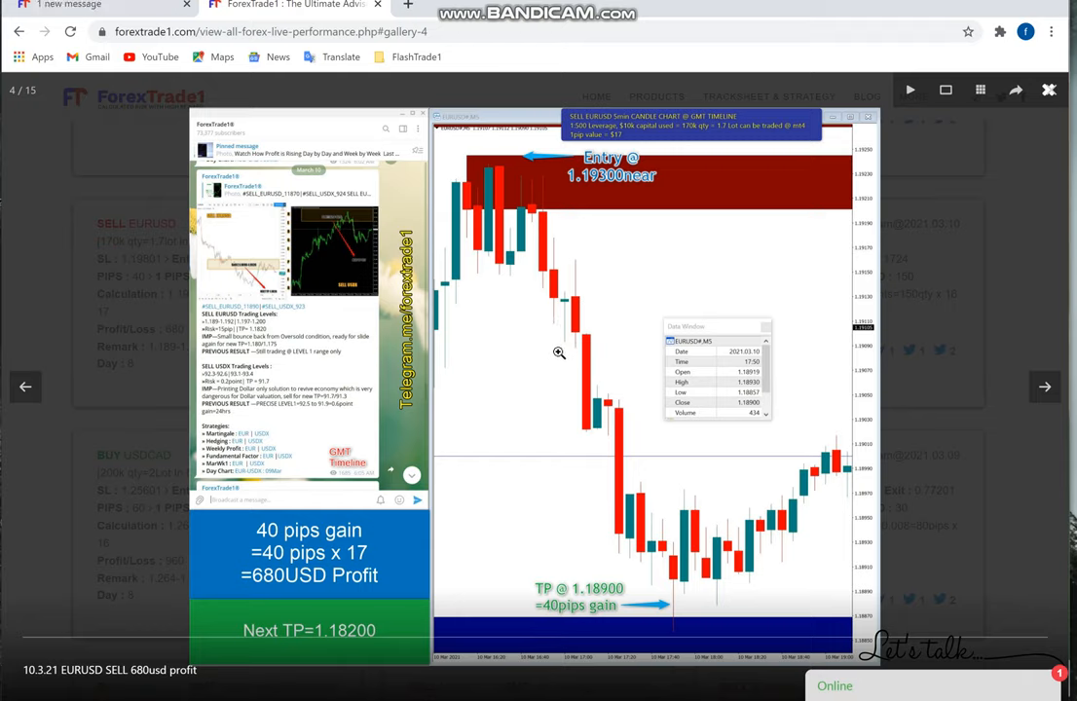
pyautogui.moveTo(556, 357)
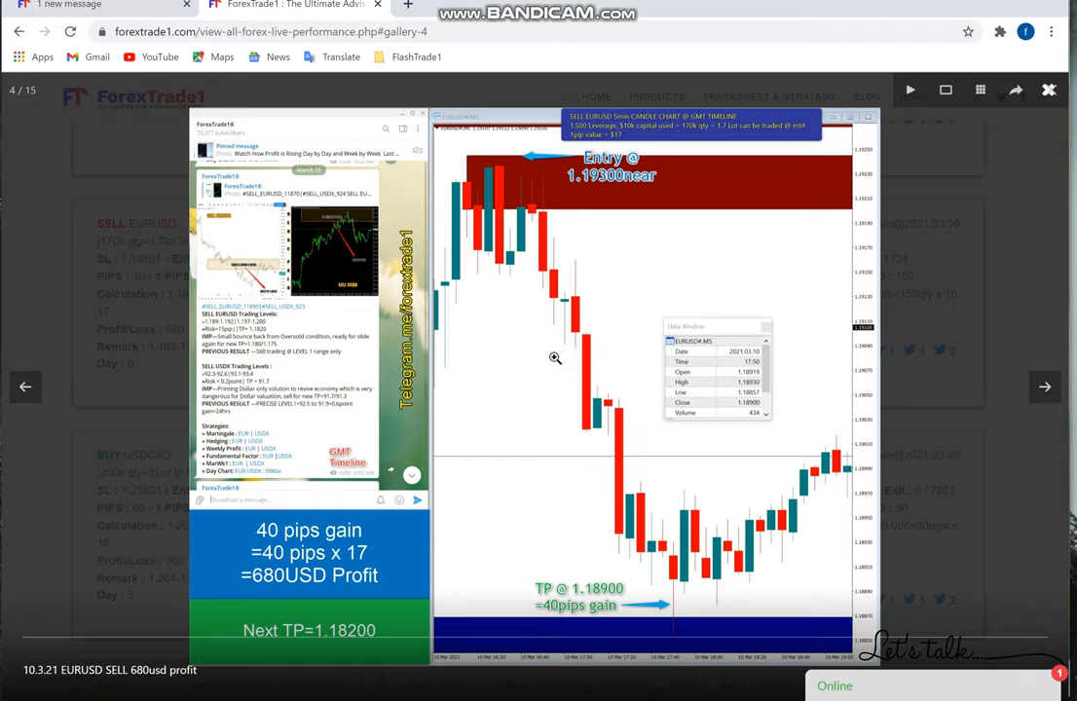
pyautogui.moveTo(449, 427)
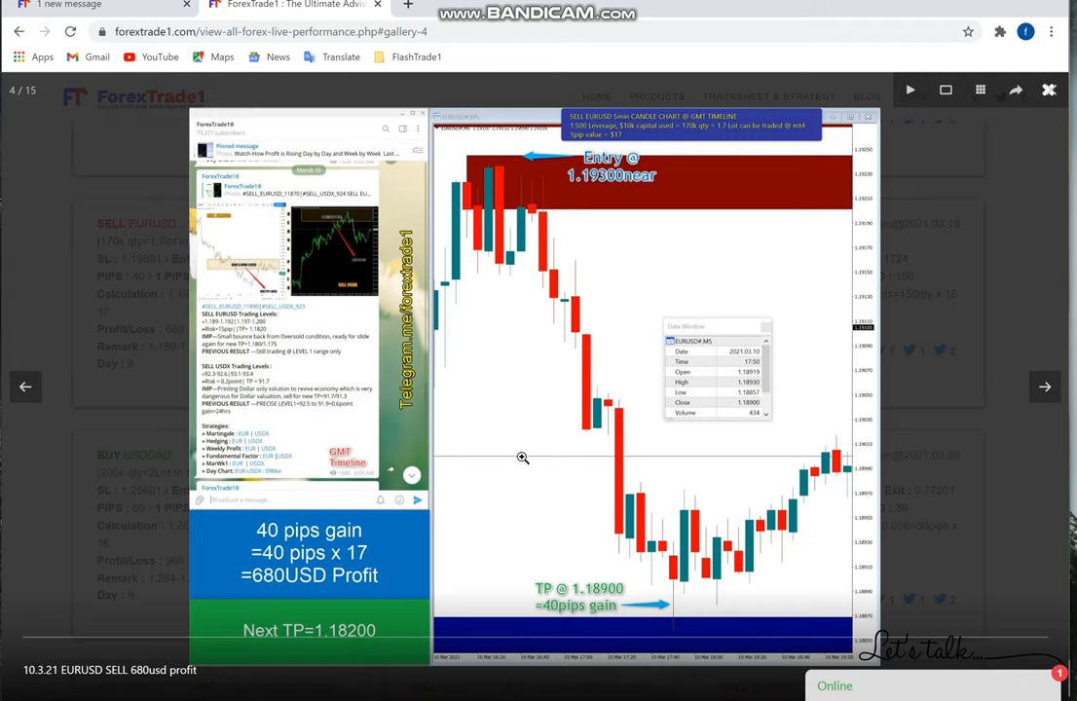
pyautogui.moveTo(522, 462)
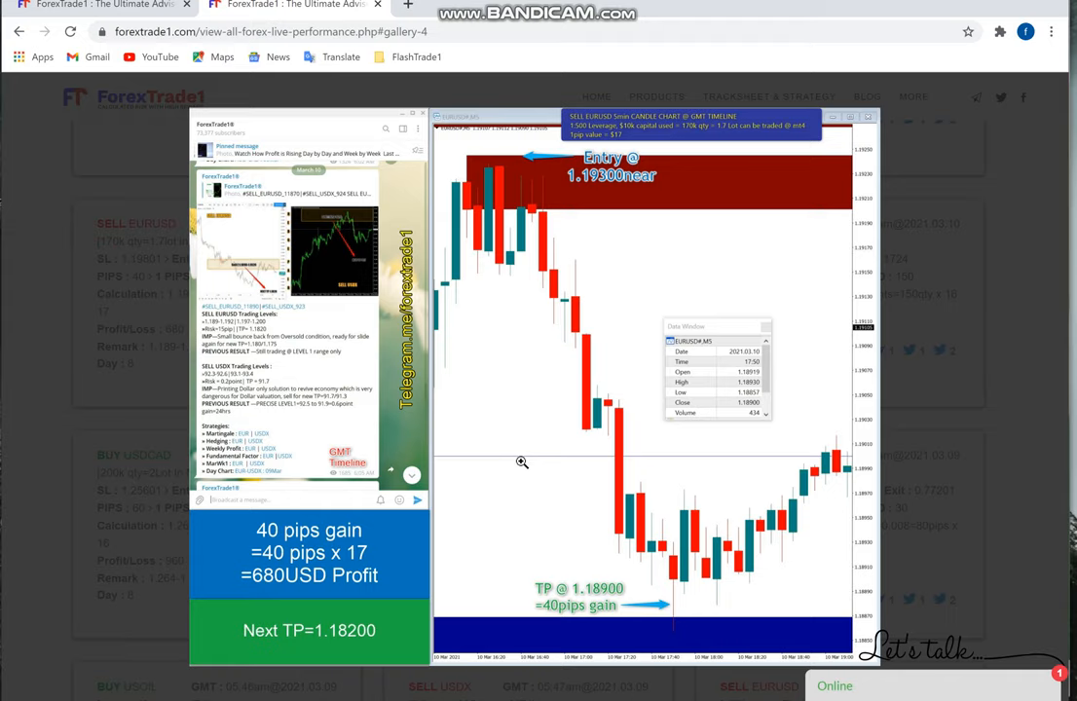
pyautogui.moveTo(679, 335)
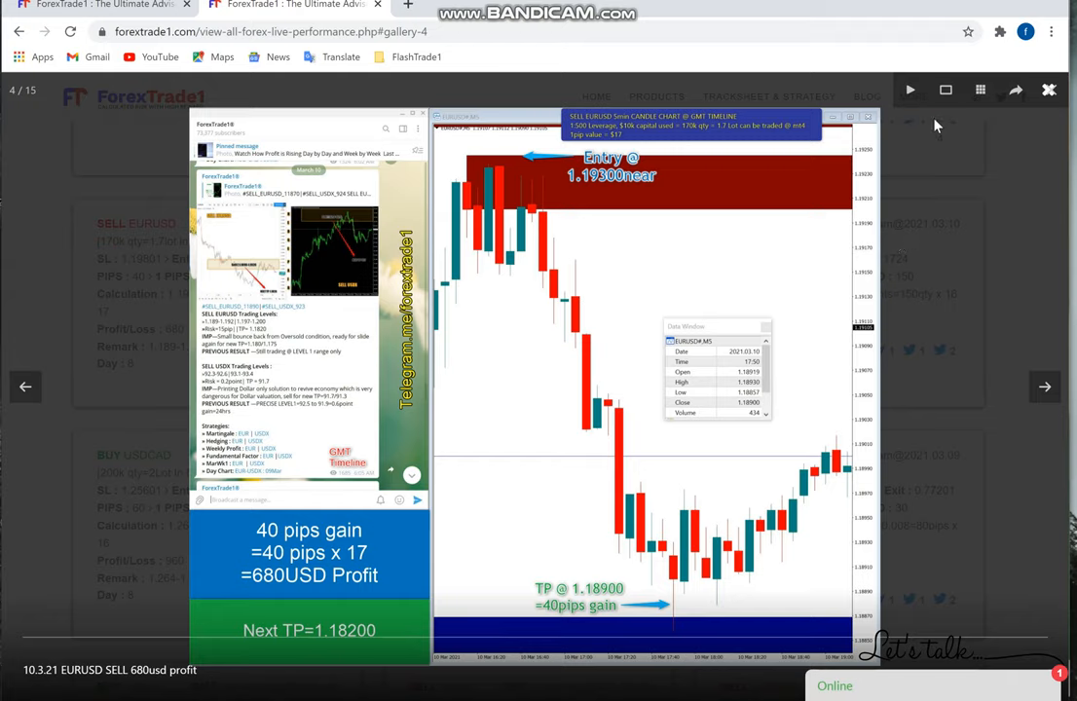
pyautogui.moveTo(783, 247)
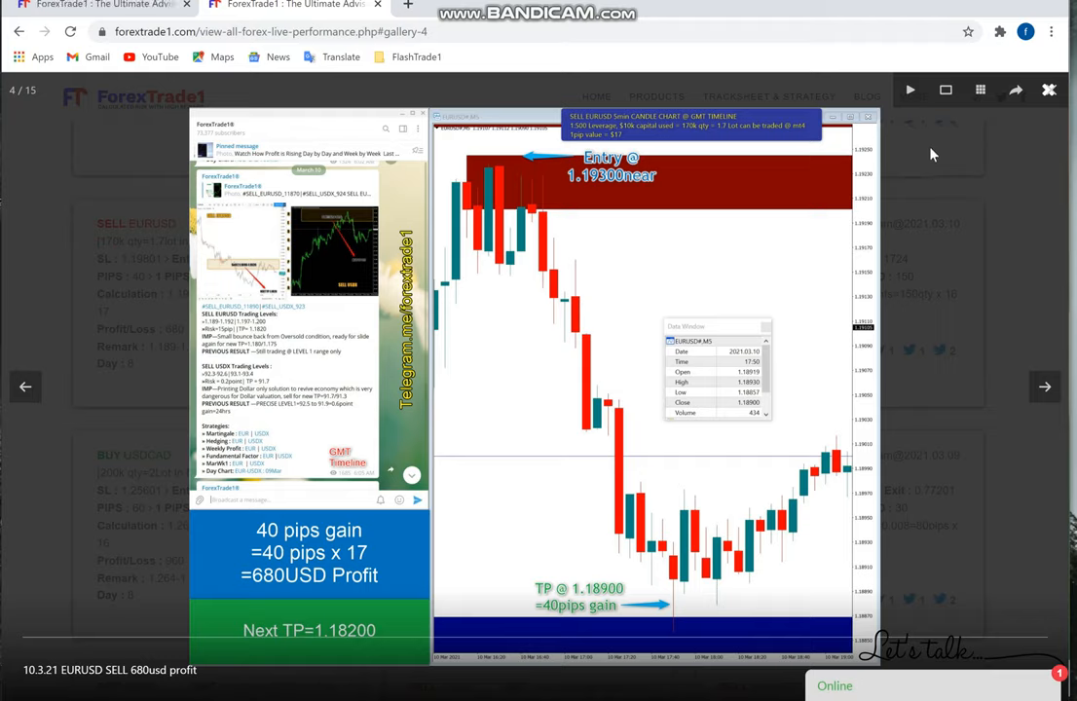
pyautogui.moveTo(533, 527)
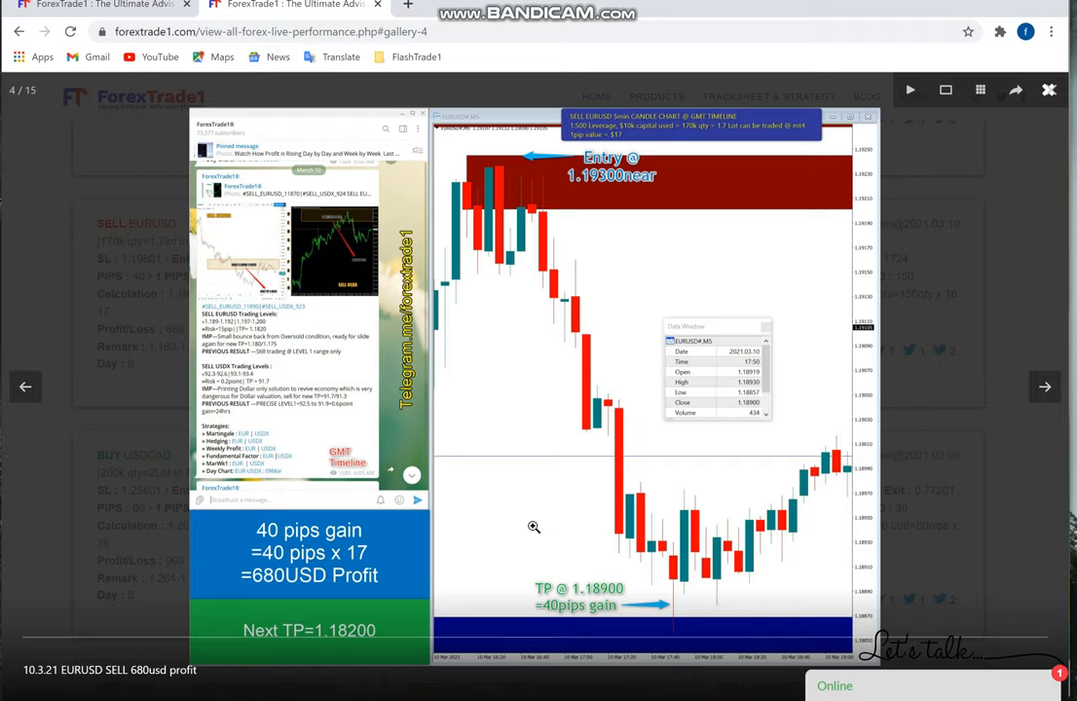
pyautogui.moveTo(509, 178)
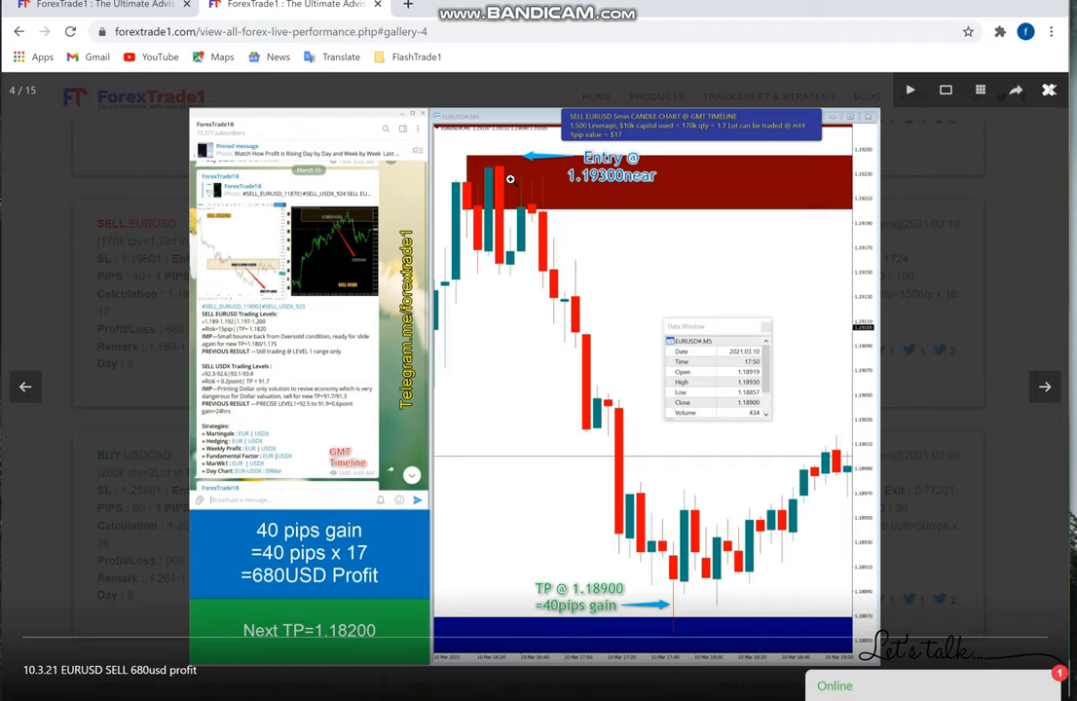
pyautogui.moveTo(532, 532)
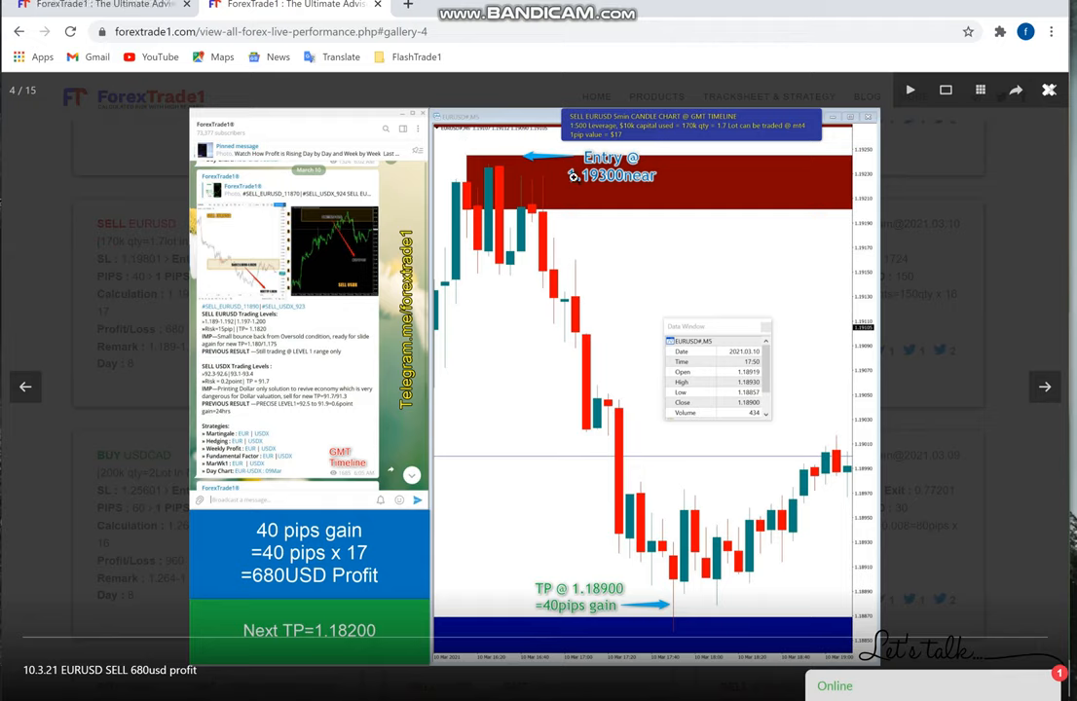
pyautogui.moveTo(524, 664)
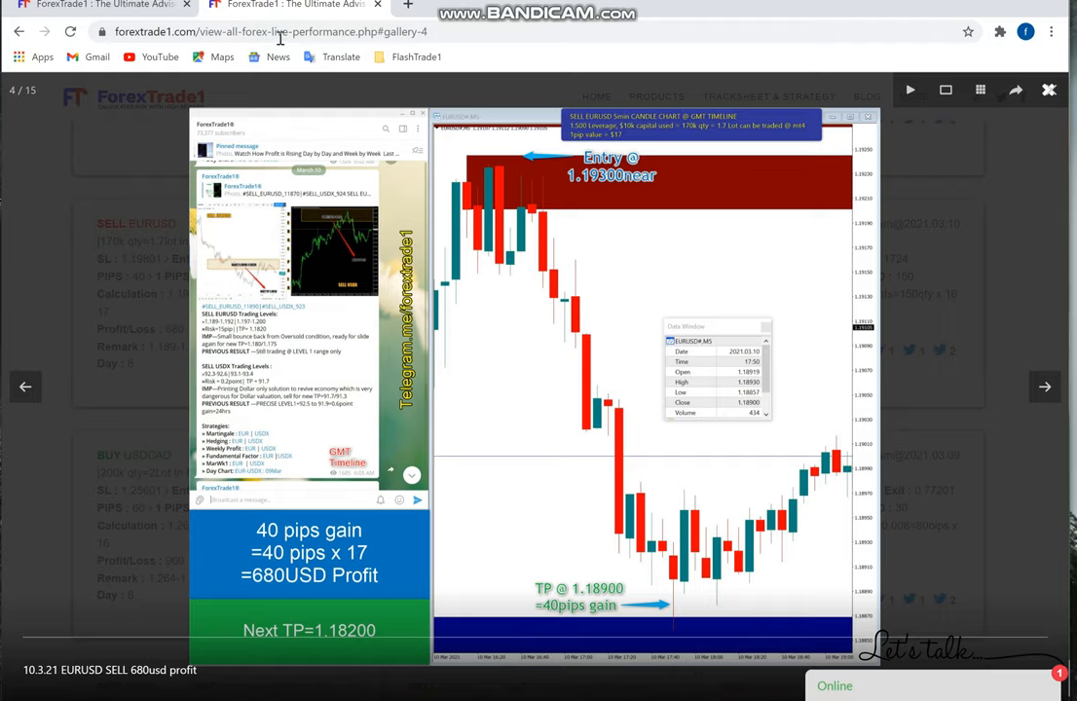
pyautogui.moveTo(402, 349)
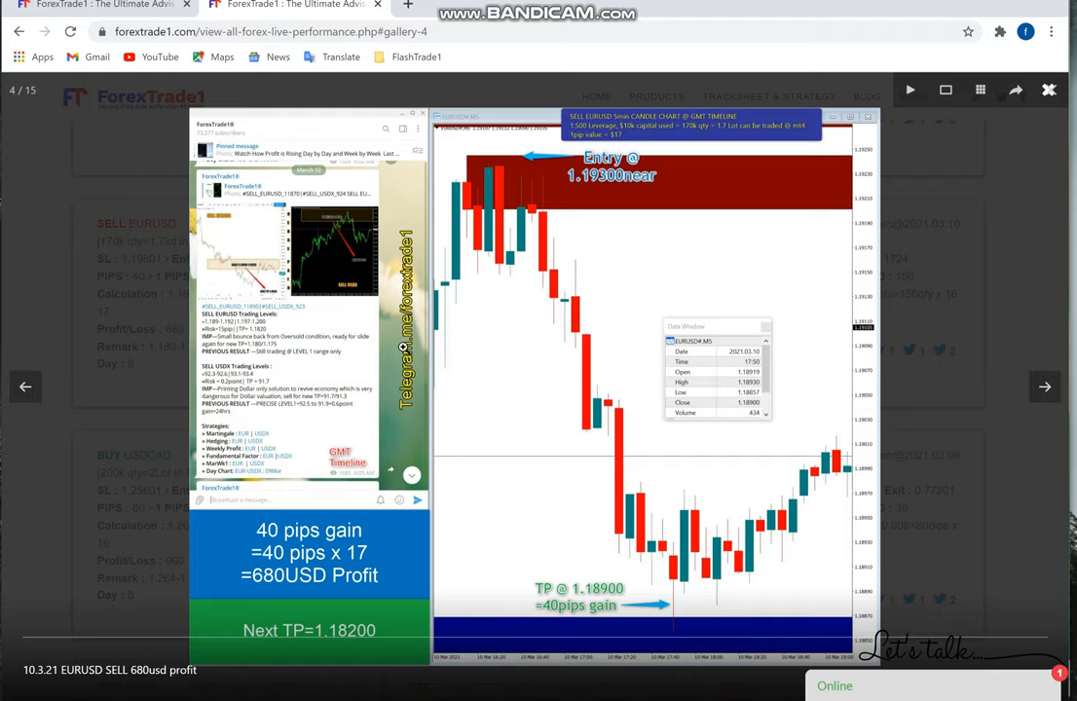
pyautogui.moveTo(1049, 90)
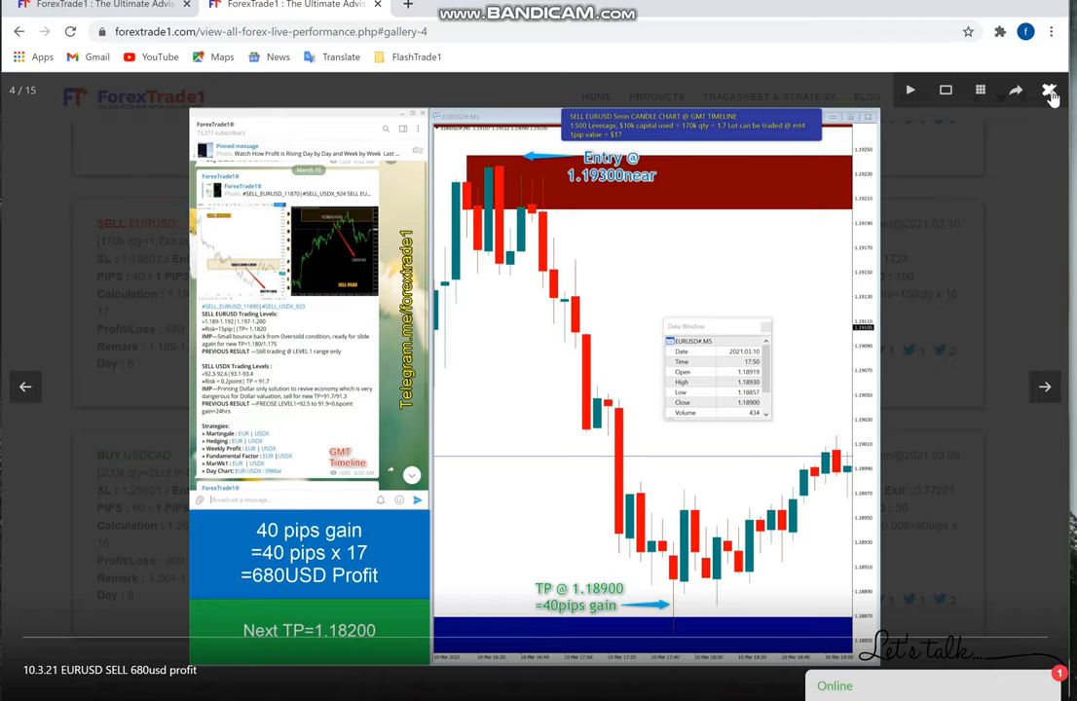
pyautogui.moveTo(1057, 193)
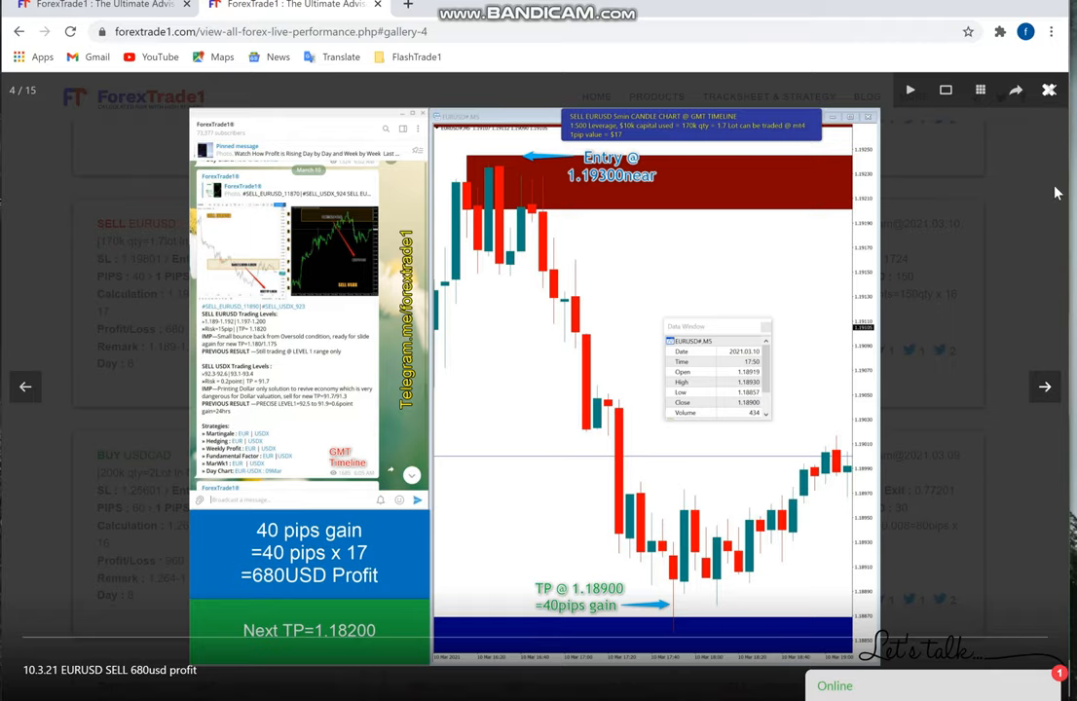
# Step: Close the EURUSD gallery and enlarge the SELL GBPUSD chart showing 50 pips, $750
pyautogui.click(1049, 89)
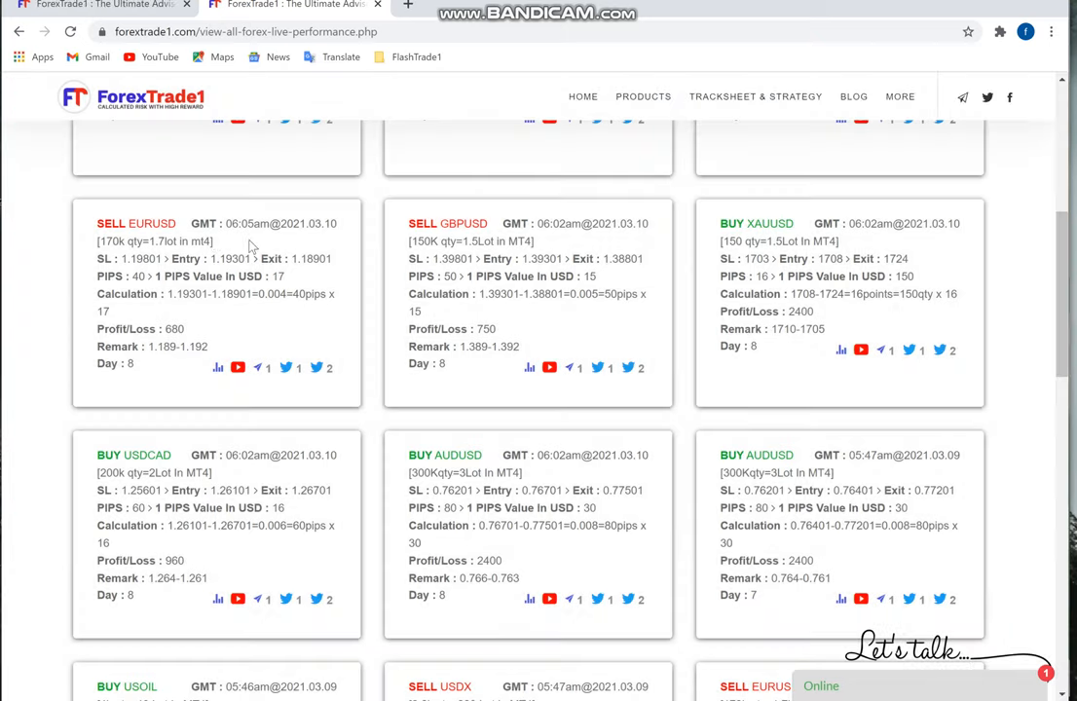
pyautogui.moveTo(541, 382)
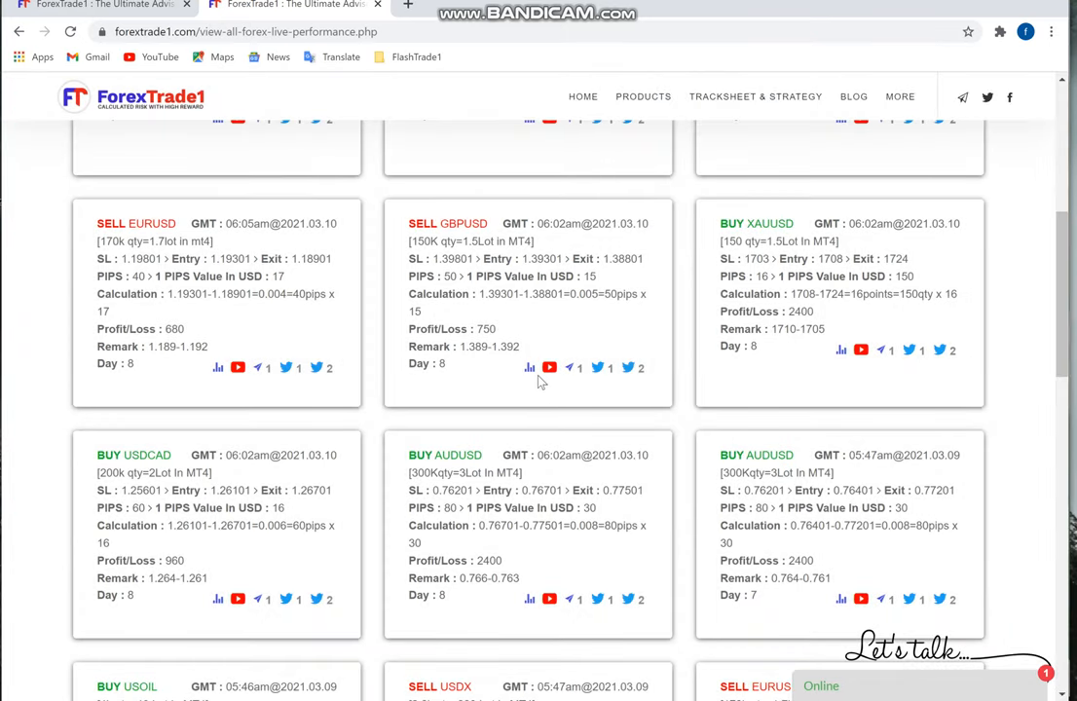
pyautogui.click(548, 367)
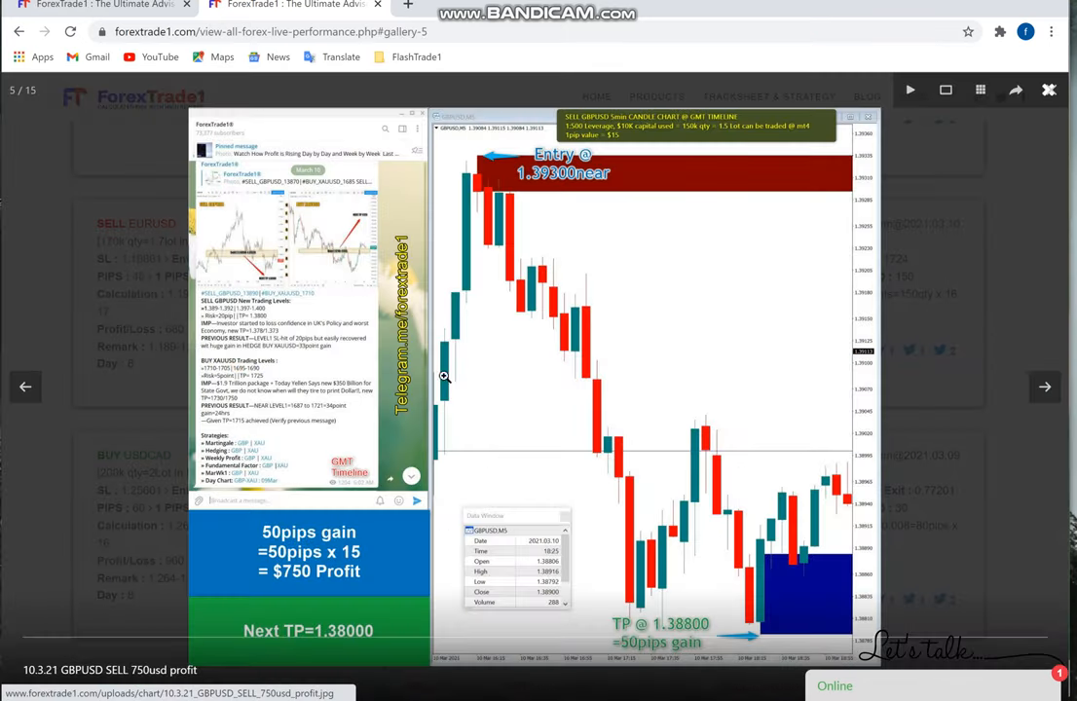
pyautogui.moveTo(654, 656)
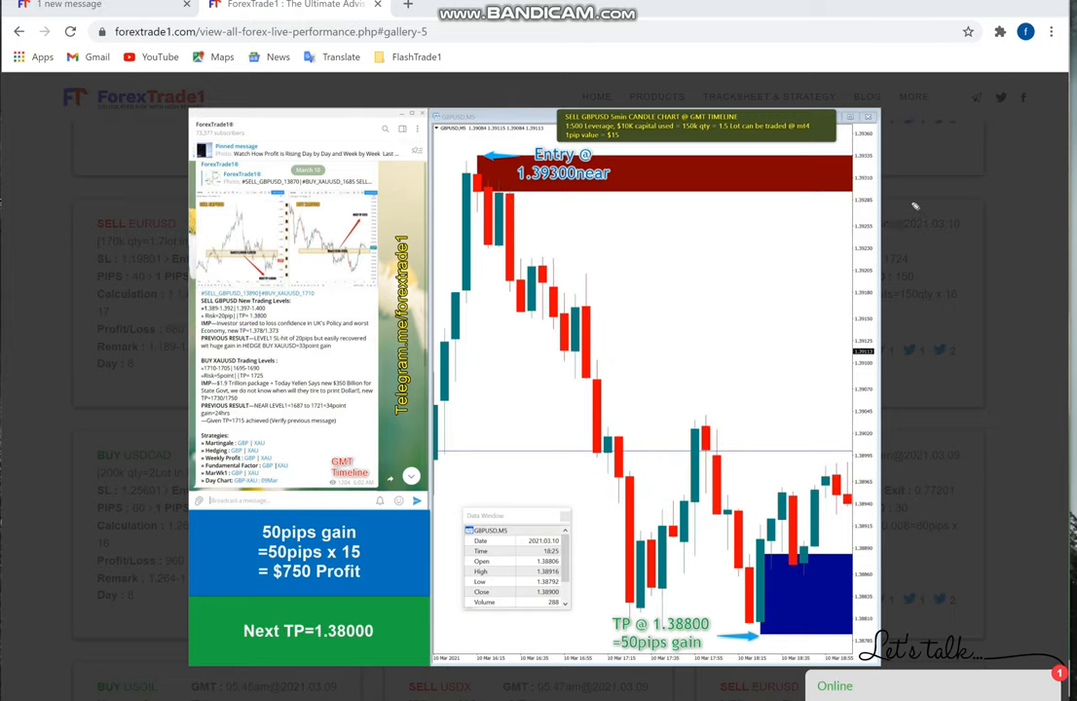
pyautogui.click(643, 389)
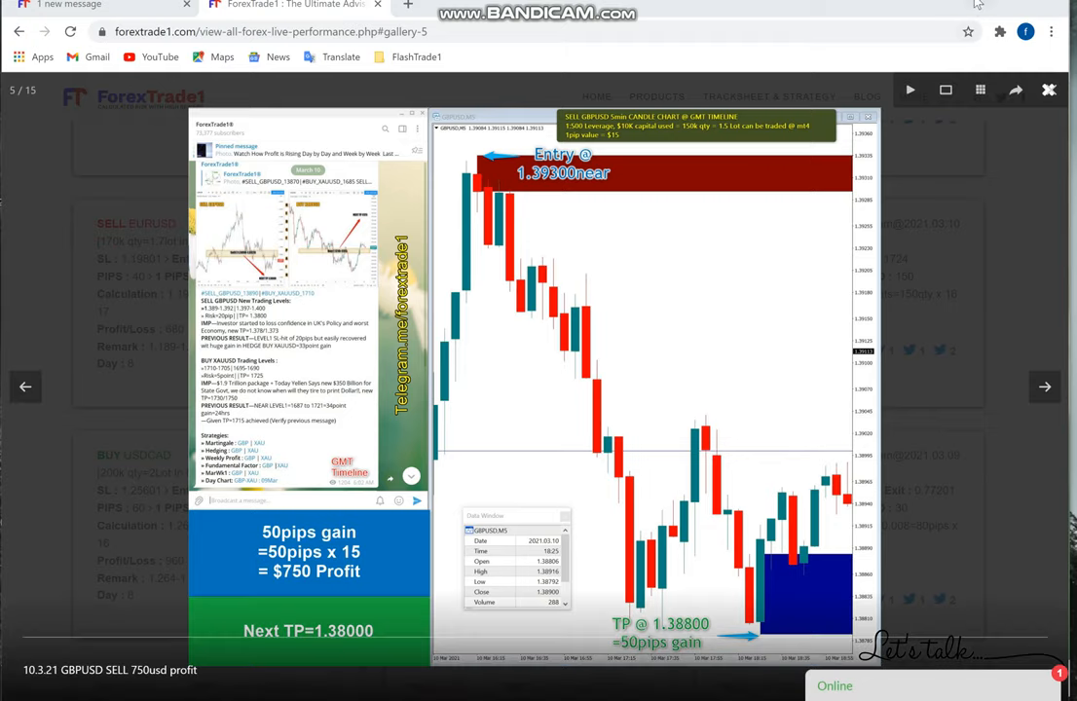
pyautogui.moveTo(856, 249)
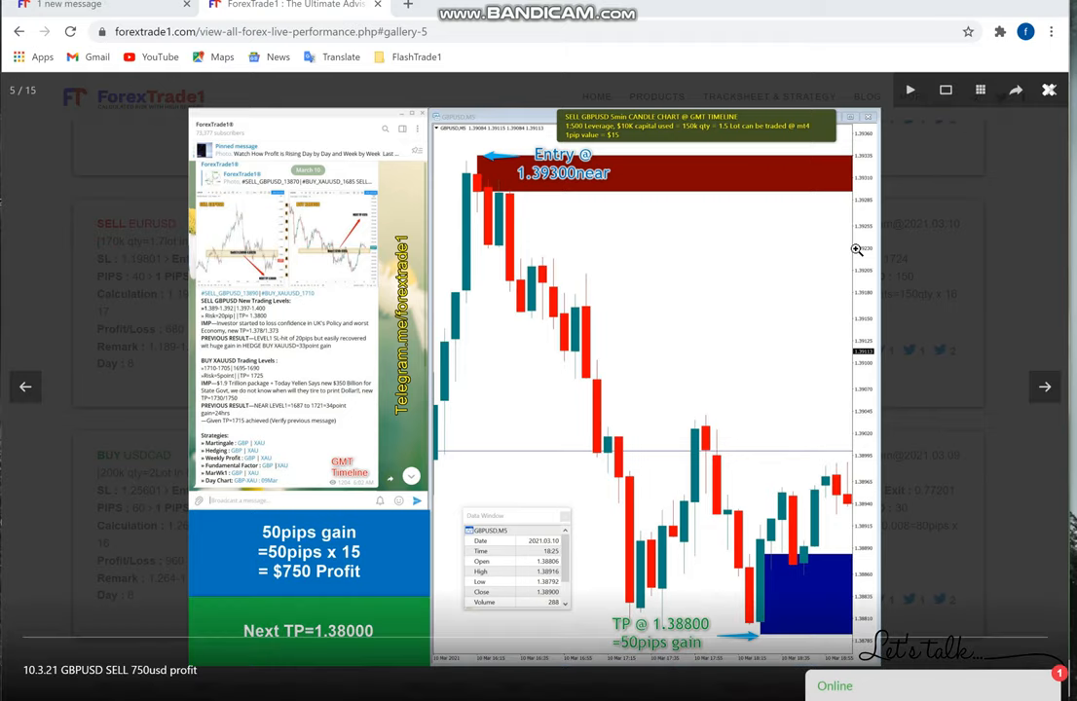
pyautogui.moveTo(1017, 296)
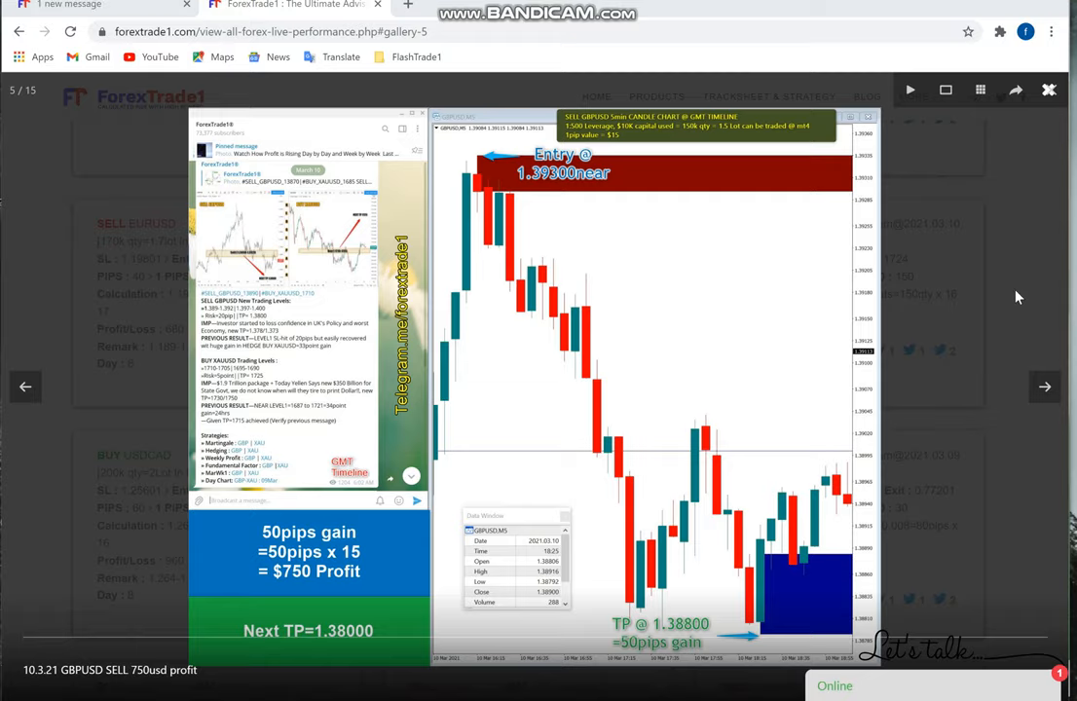
# Step: Close the GBPUSD gallery, view the XAUUSD buy chart (16 points, $2400), then close it
pyautogui.click(1048, 90)
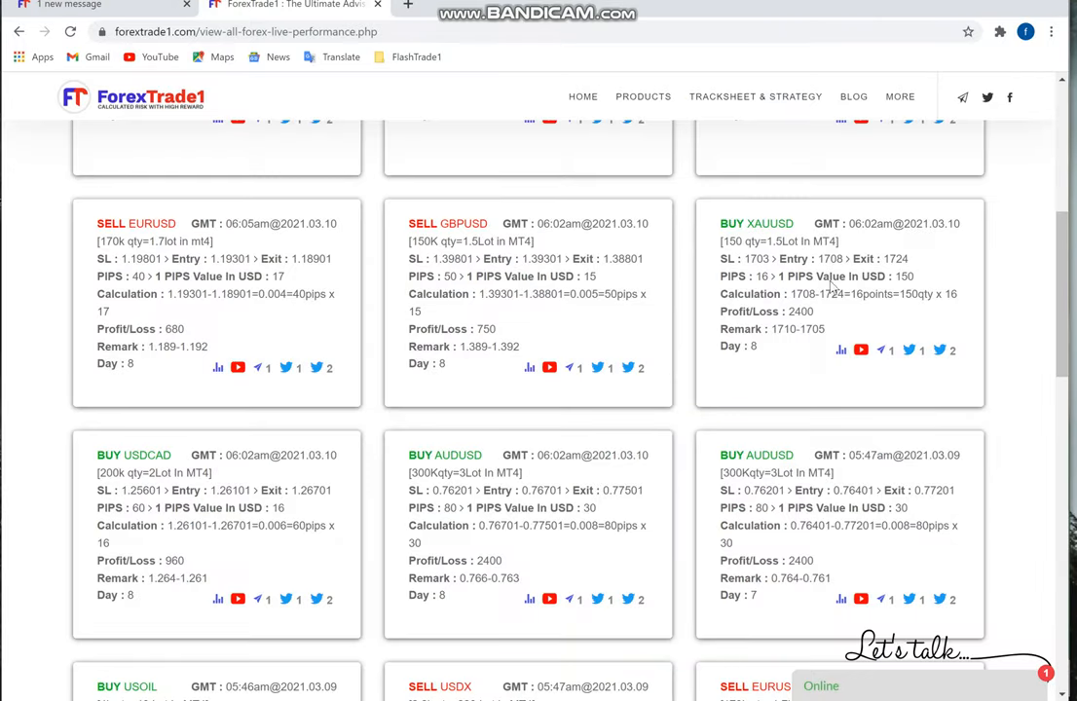
pyautogui.moveTo(840, 349)
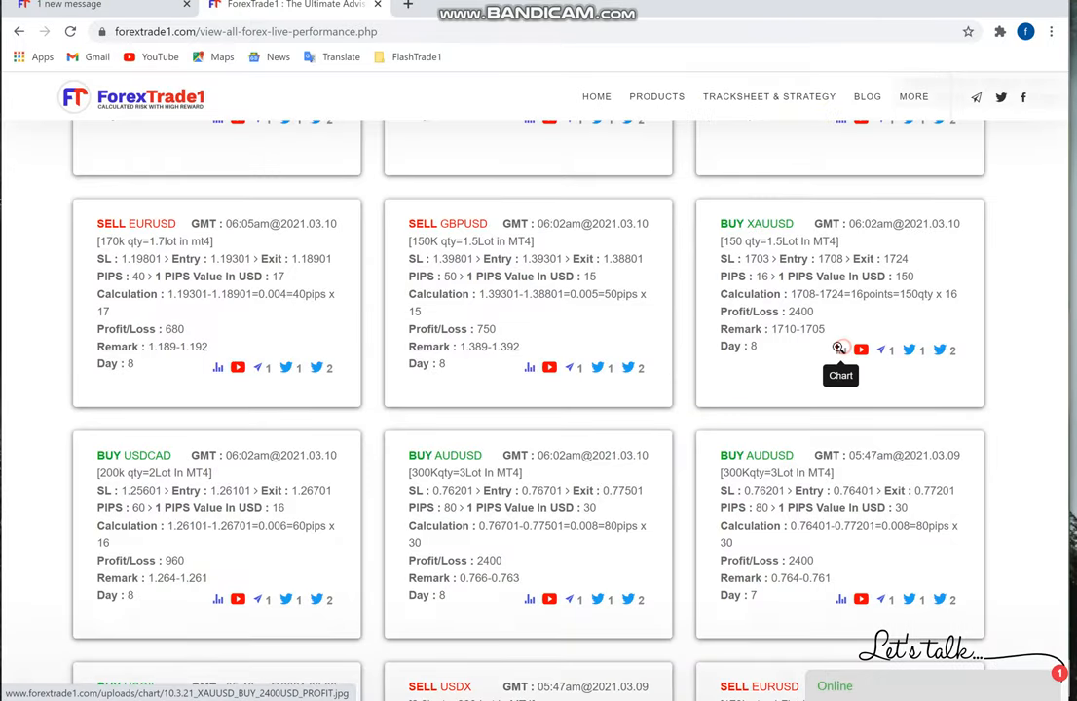
pyautogui.click(839, 349)
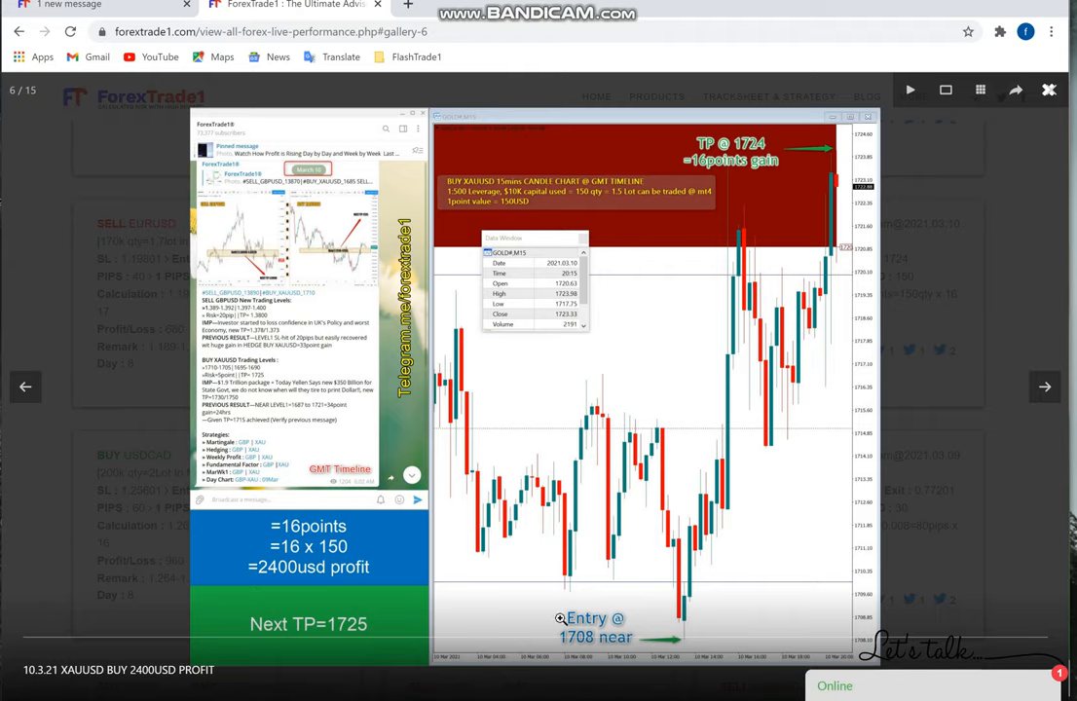
pyautogui.moveTo(710, 275)
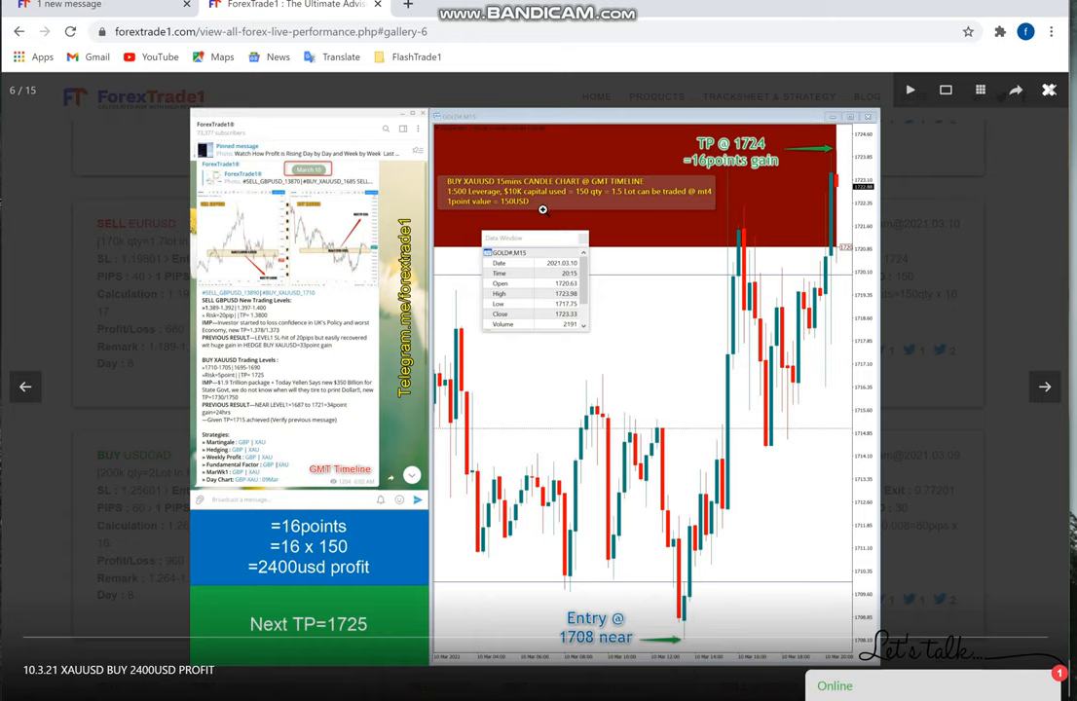
pyautogui.click(1048, 89)
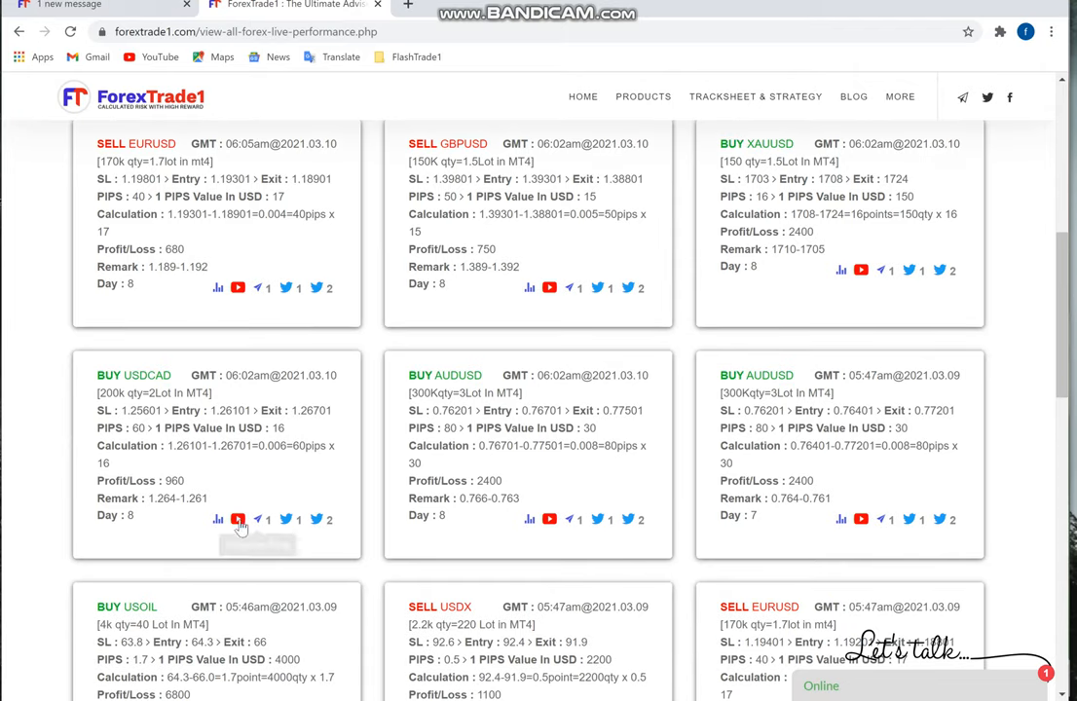
pyautogui.moveTo(220, 519)
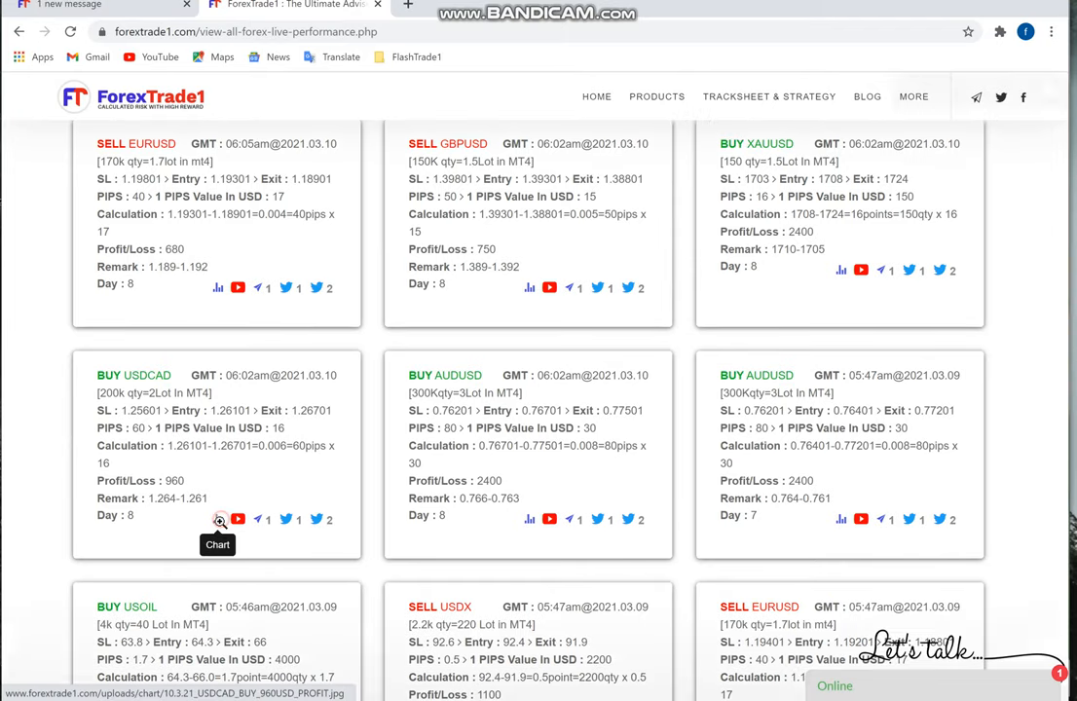
# Step: Open the BUY USDCAD card's chart showing a 60-pip, $960 gain
pyautogui.click(218, 519)
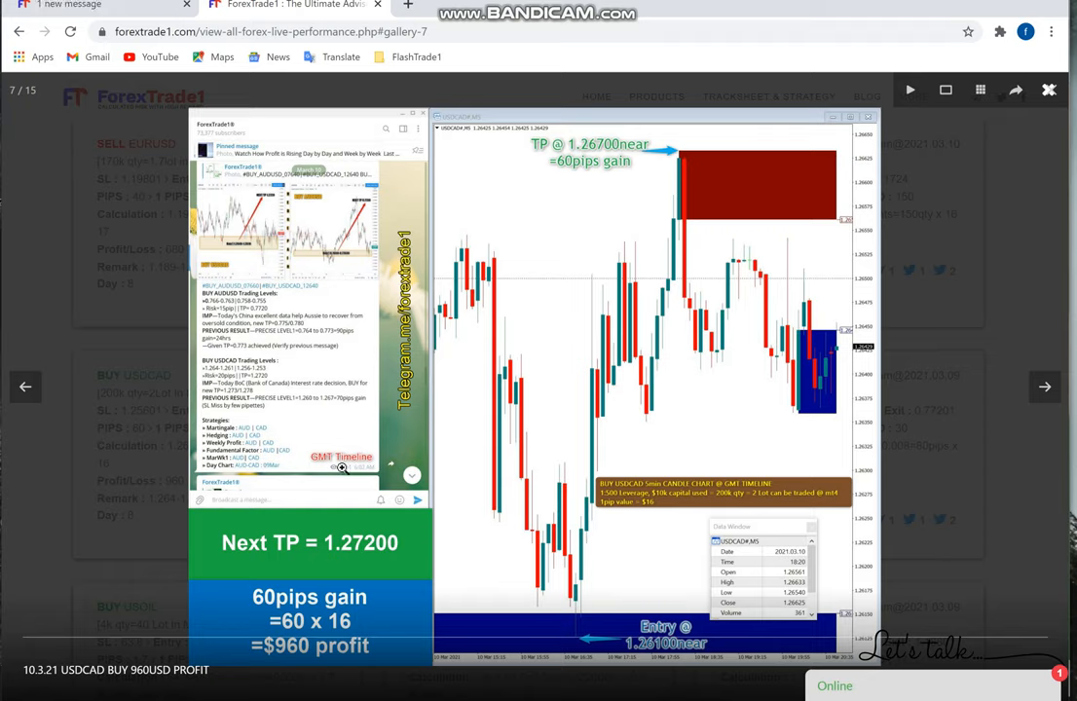
pyautogui.moveTo(595, 228)
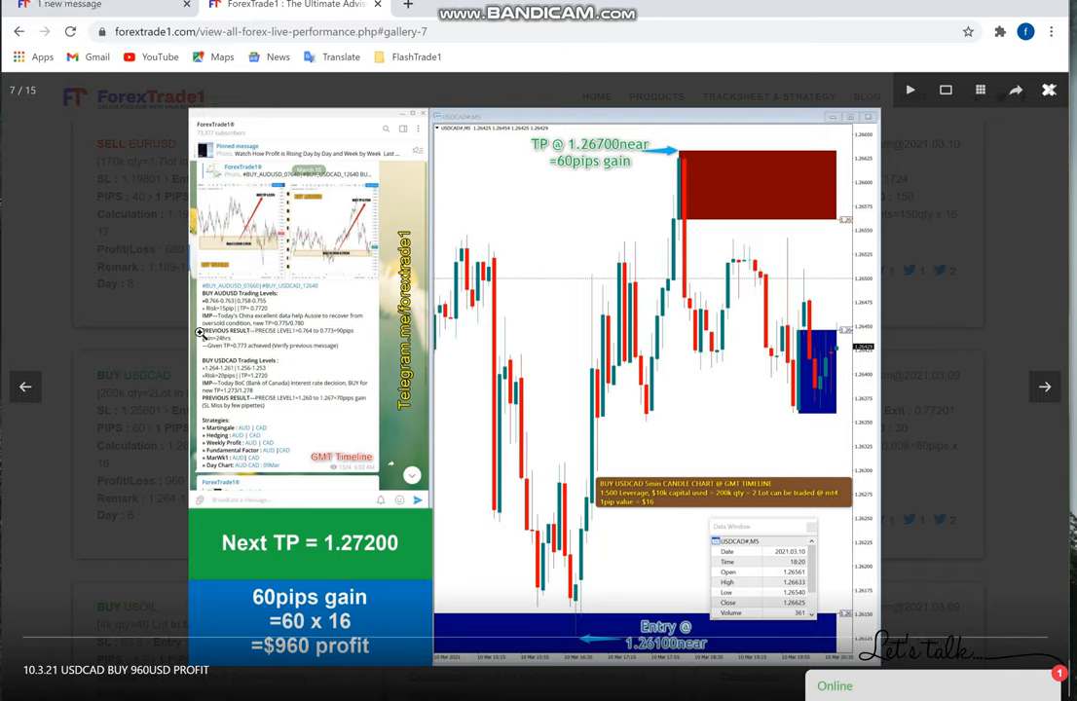
pyautogui.moveTo(133, 337)
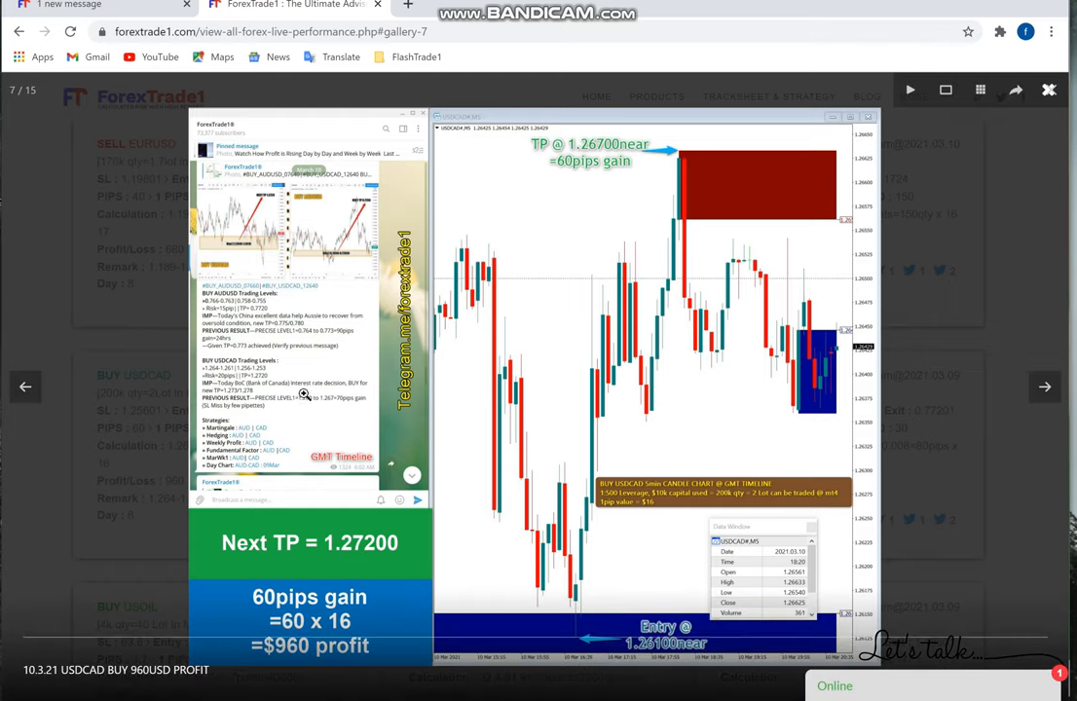
pyautogui.moveTo(87, 275)
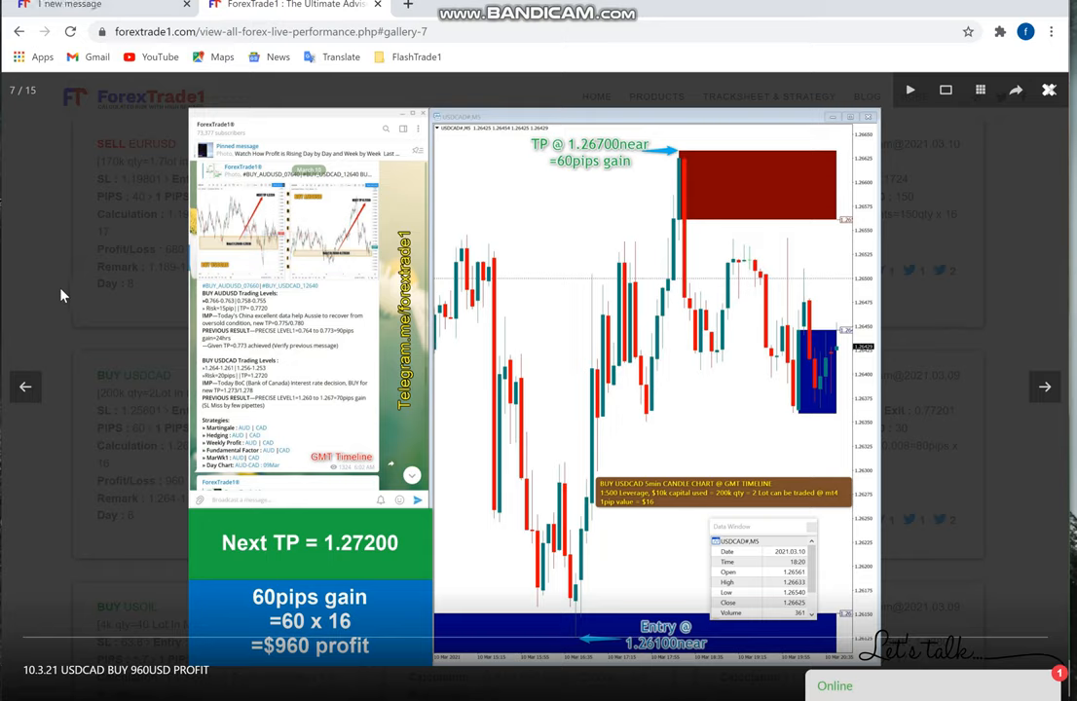
pyautogui.moveTo(458, 395)
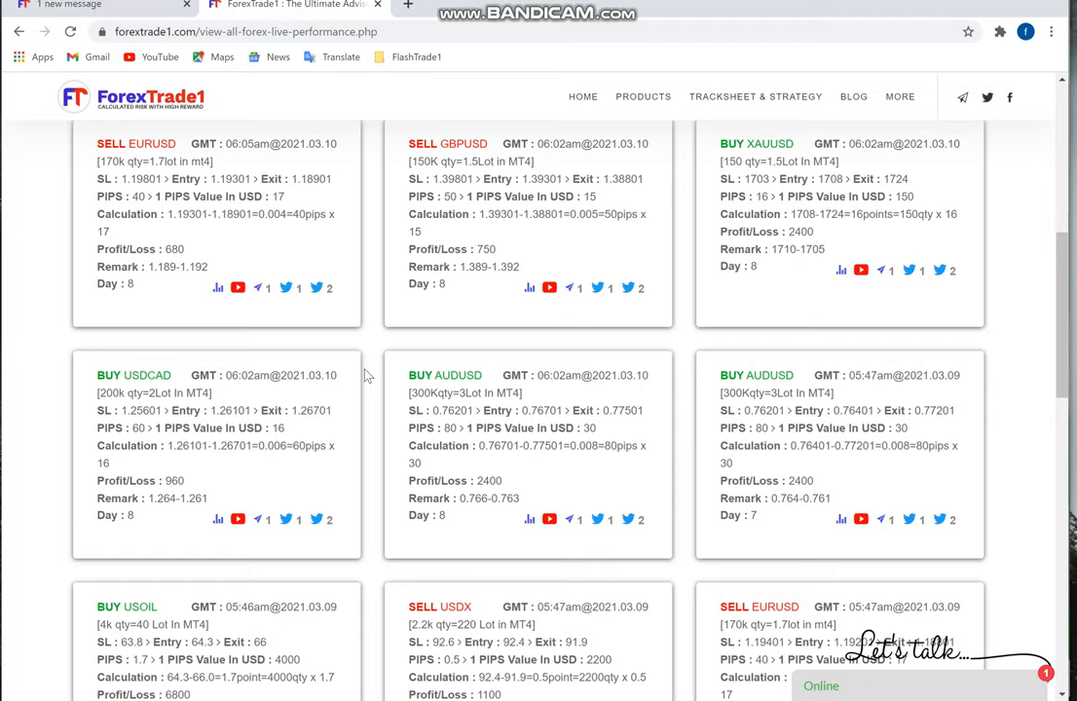
pyautogui.moveTo(429, 369)
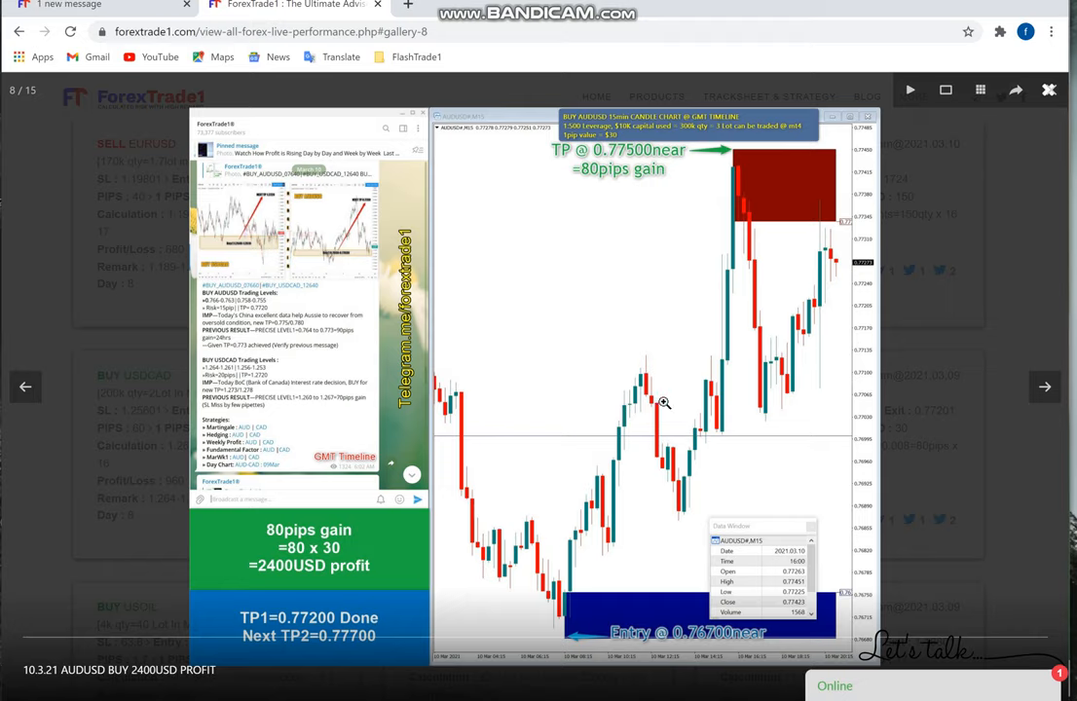
pyautogui.moveTo(618, 388)
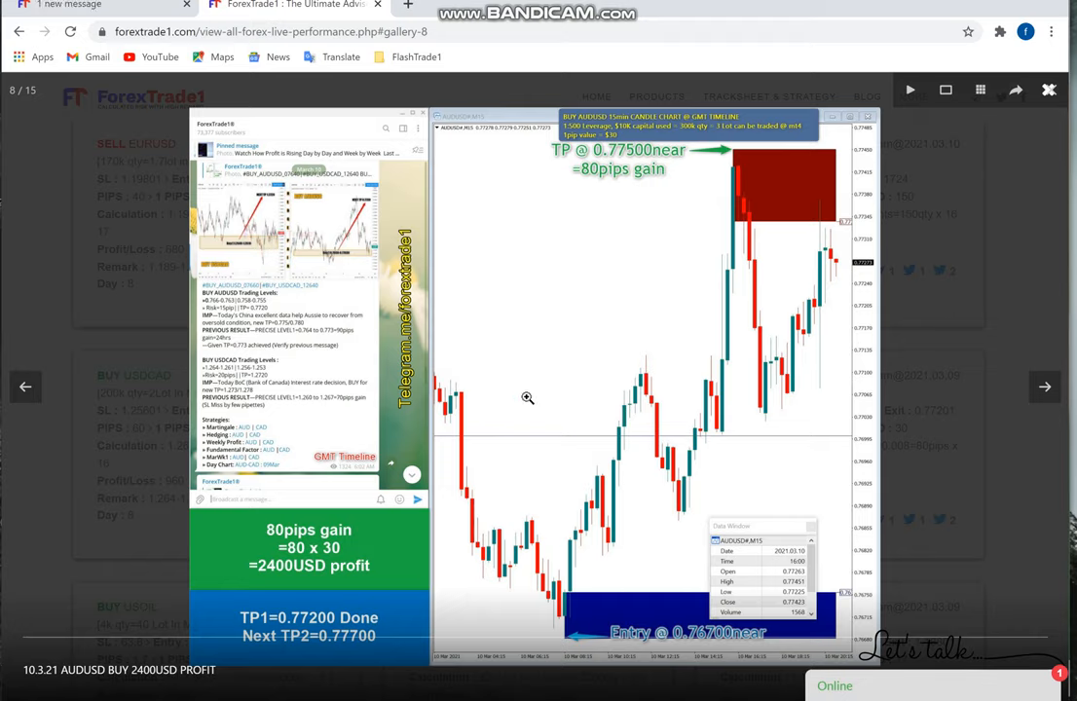
pyautogui.moveTo(598, 331)
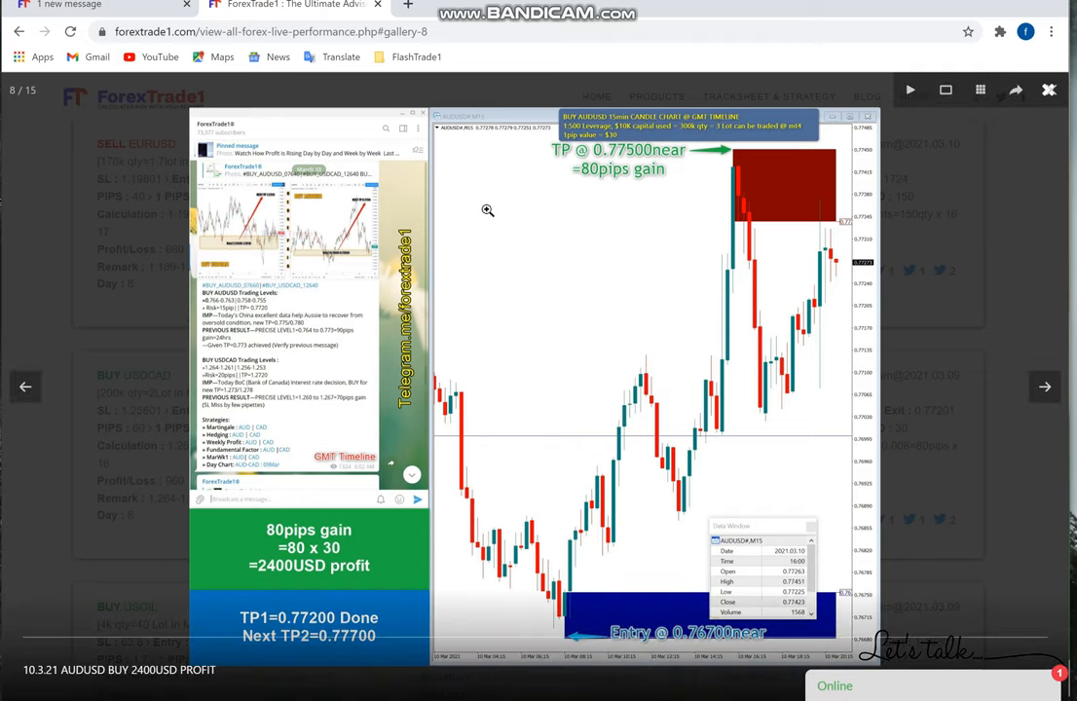
pyautogui.moveTo(267, 228)
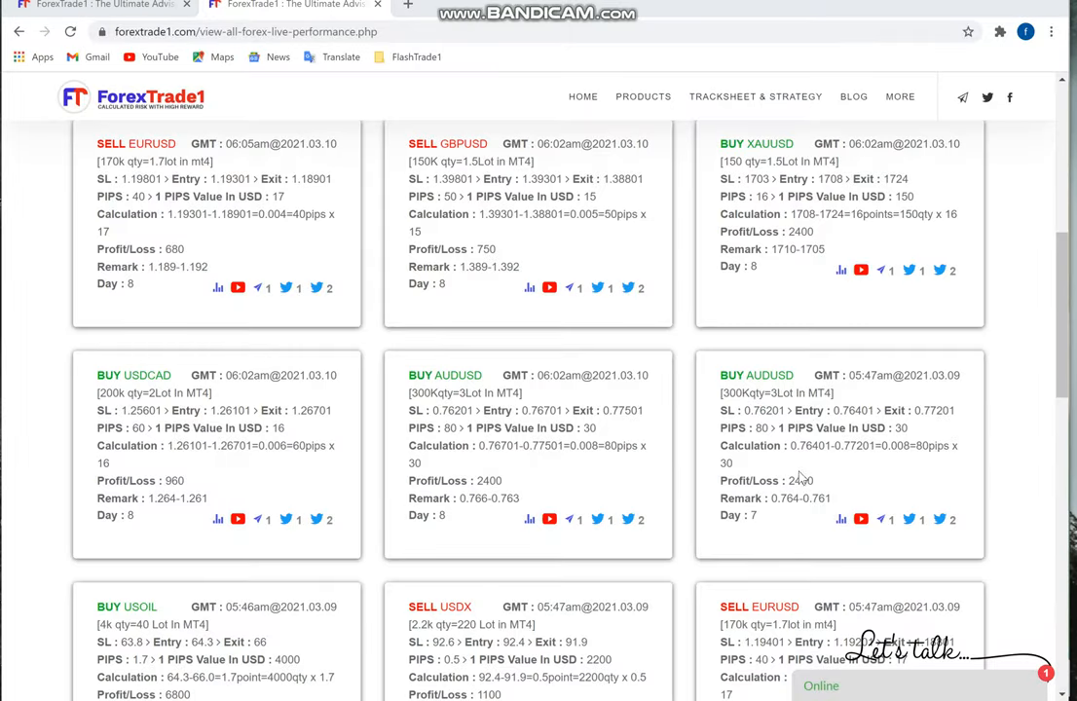
pyautogui.moveTo(802, 475)
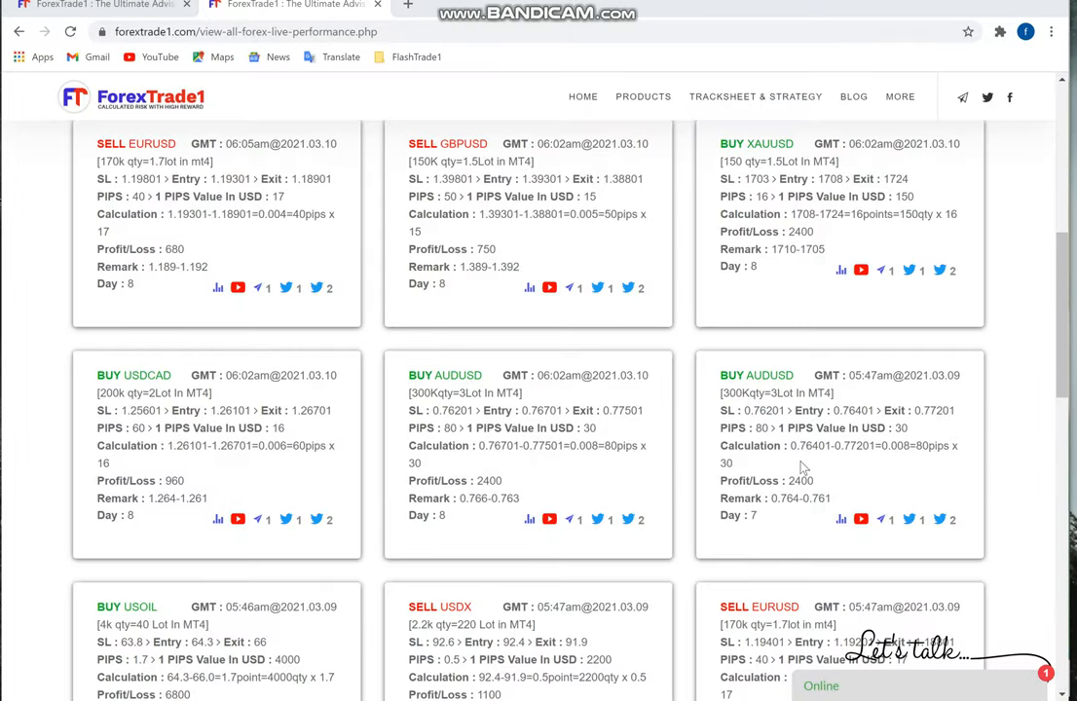
pyautogui.moveTo(642, 550)
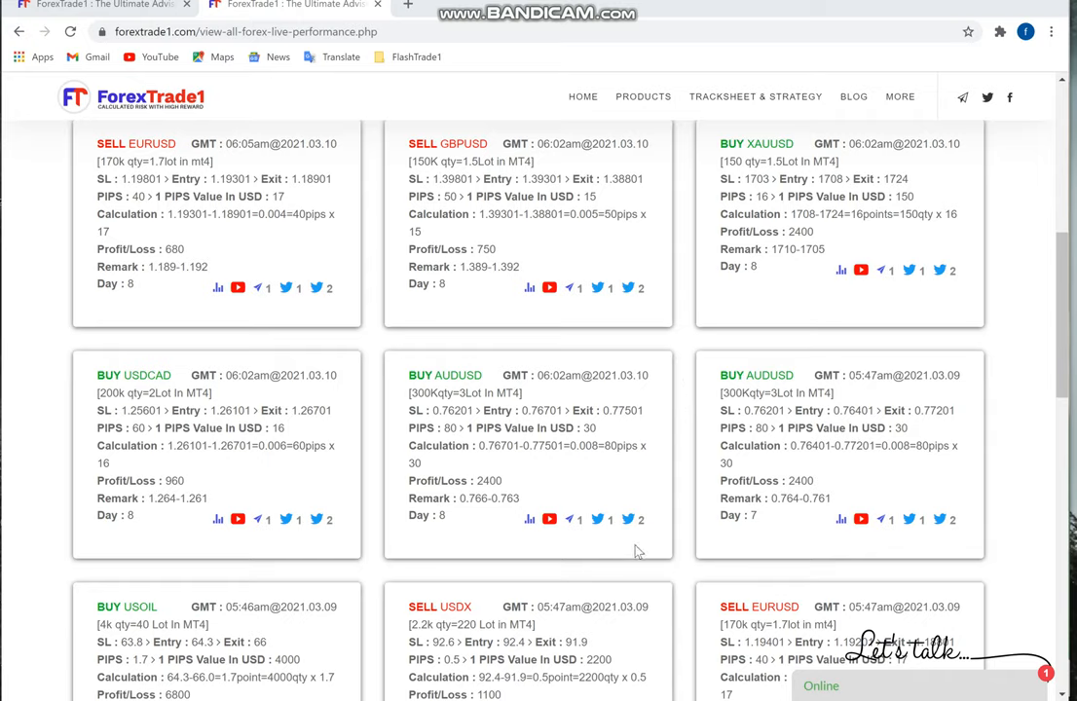
pyautogui.moveTo(631, 544)
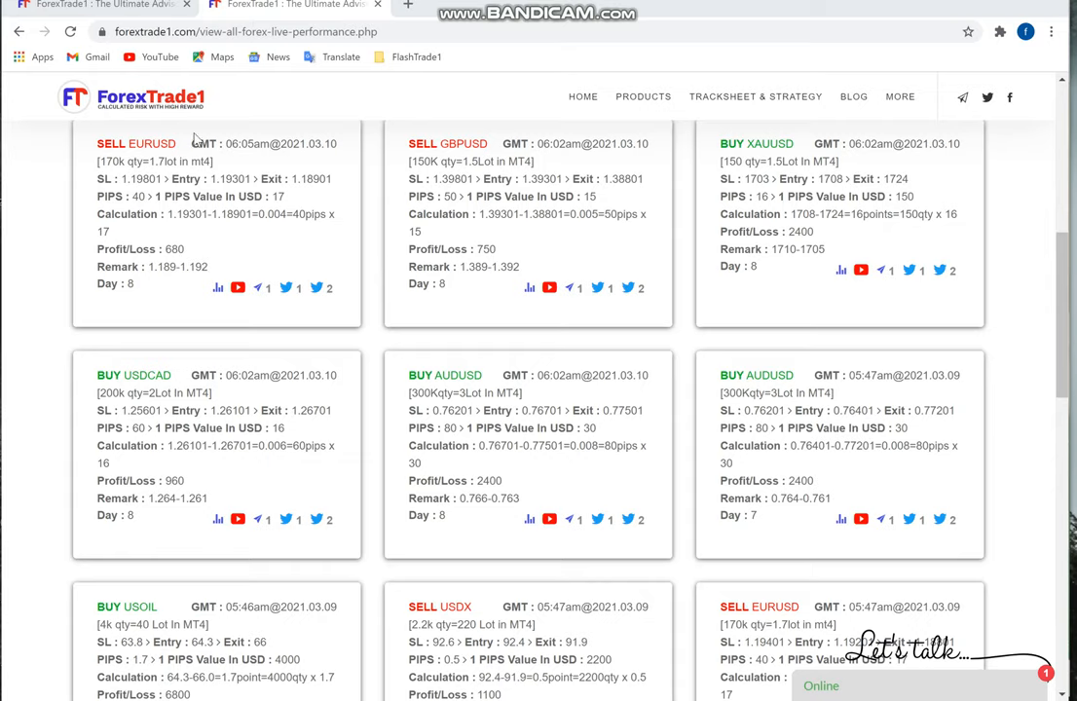
pyautogui.scroll(-3)
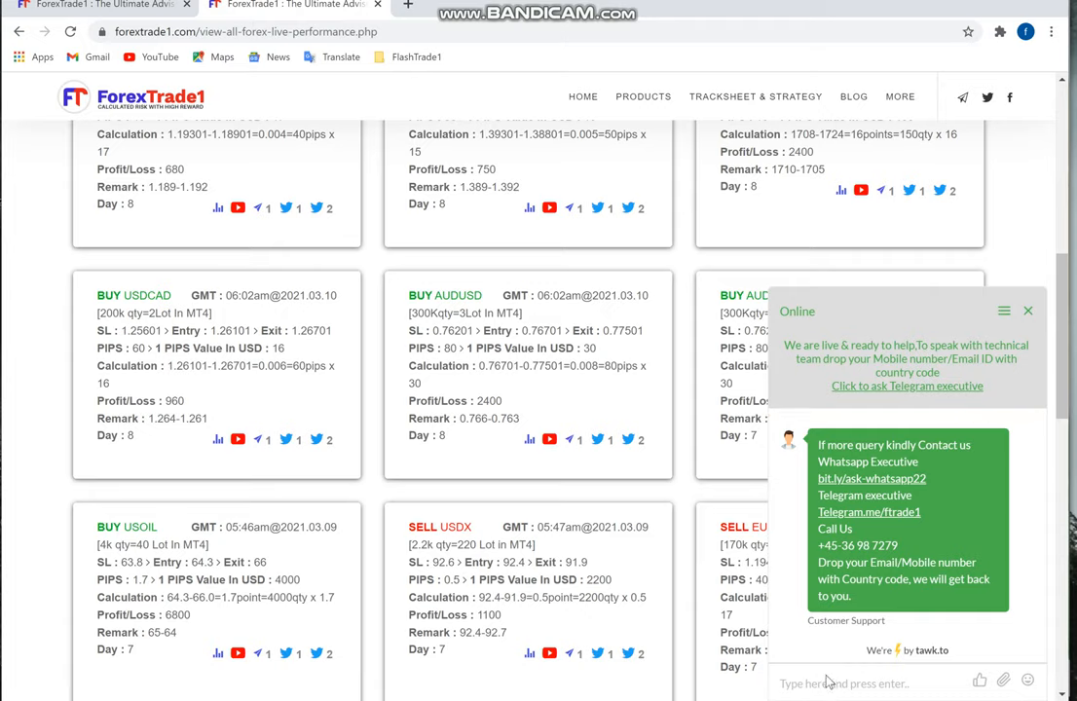
pyautogui.write('Hi')
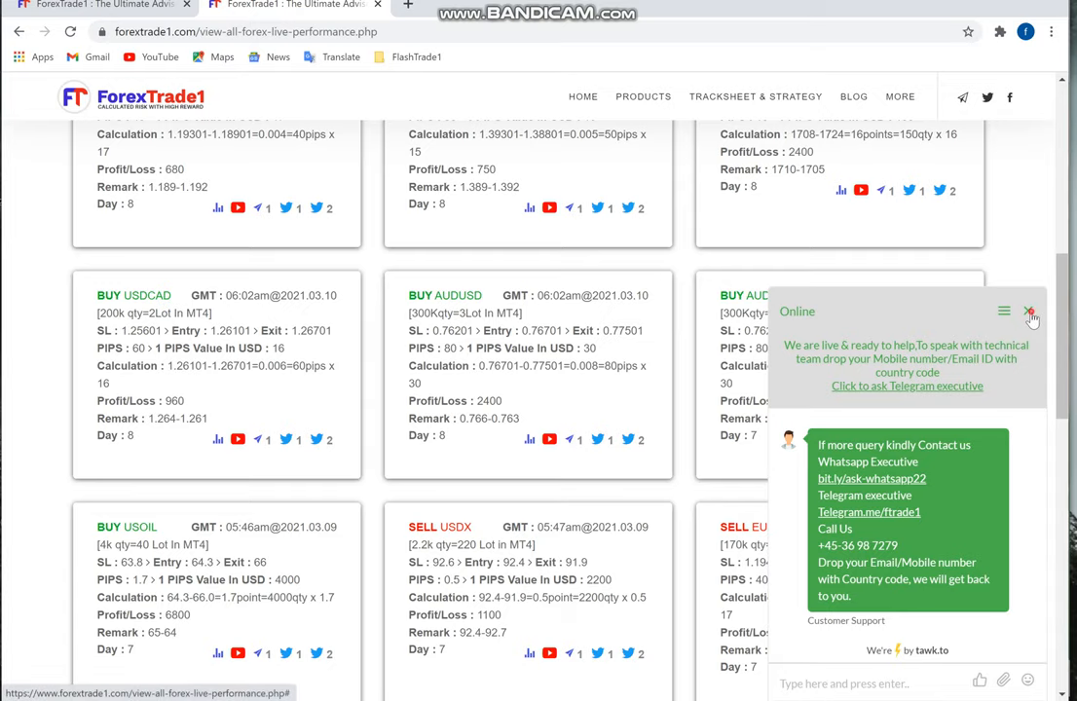
pyautogui.click(1030, 311)
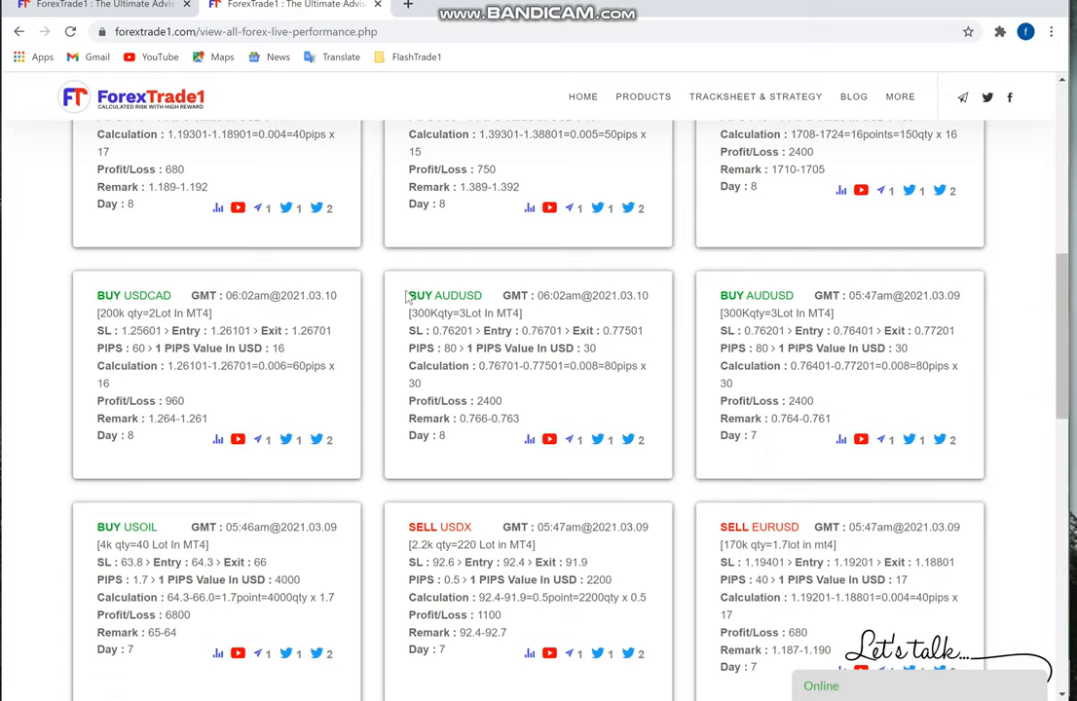
pyautogui.moveTo(404, 253)
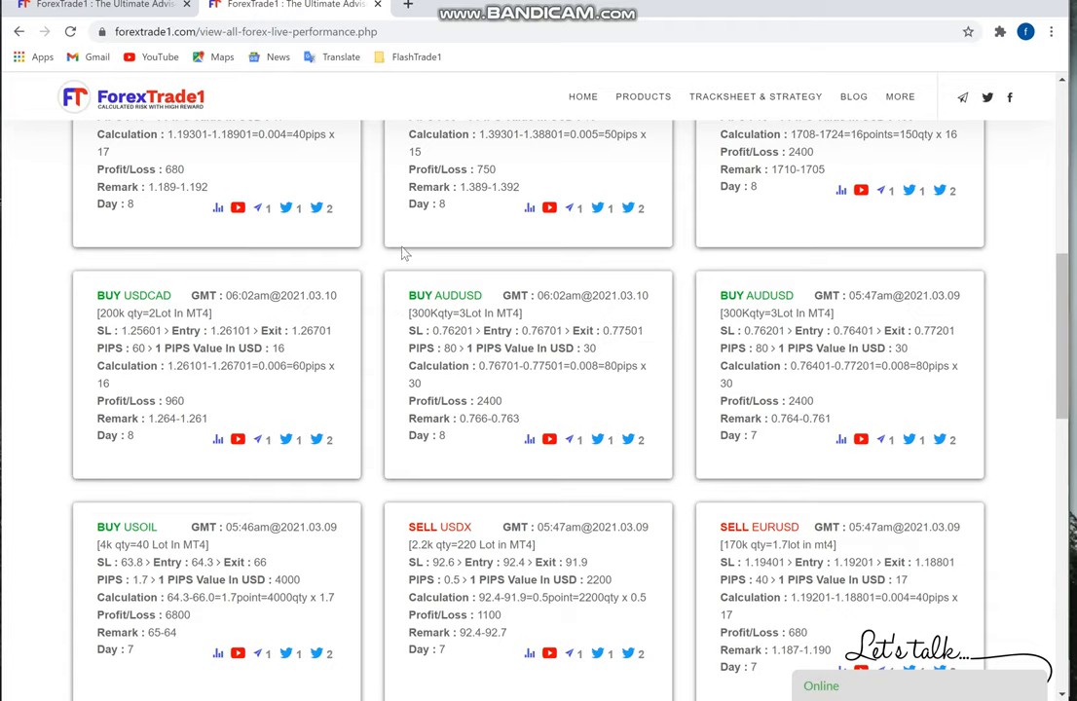
# Step: Scroll up to the top showing filters, signal totals, 97% accuracy and latest trade cards
pyautogui.scroll(3)
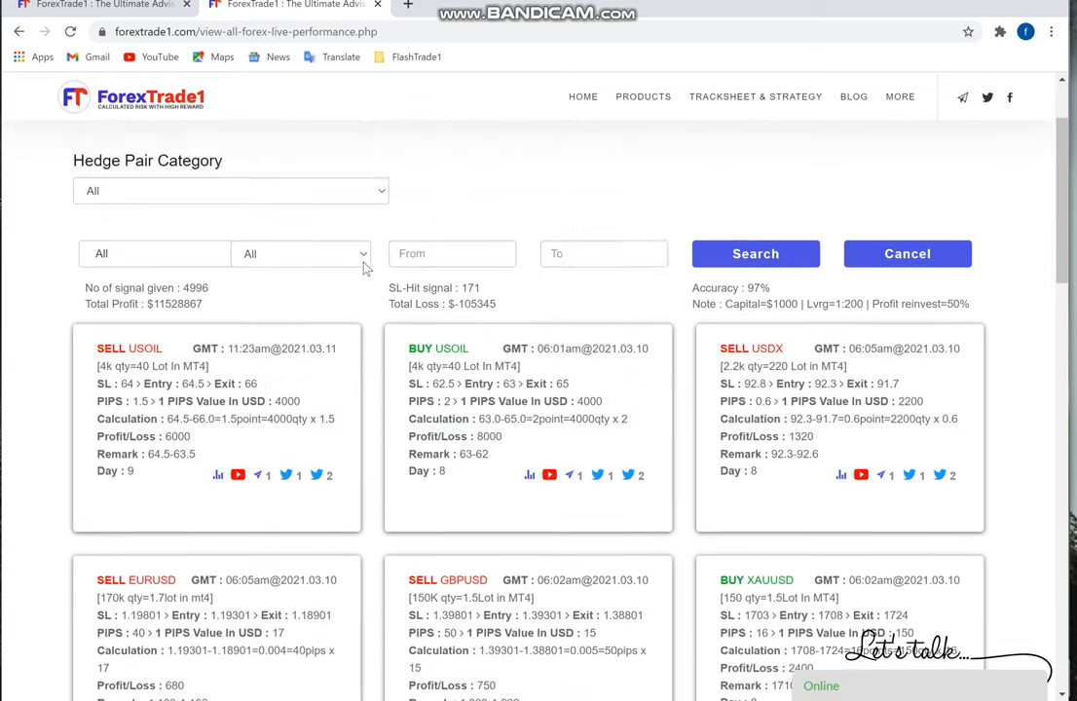
pyautogui.scroll(3)
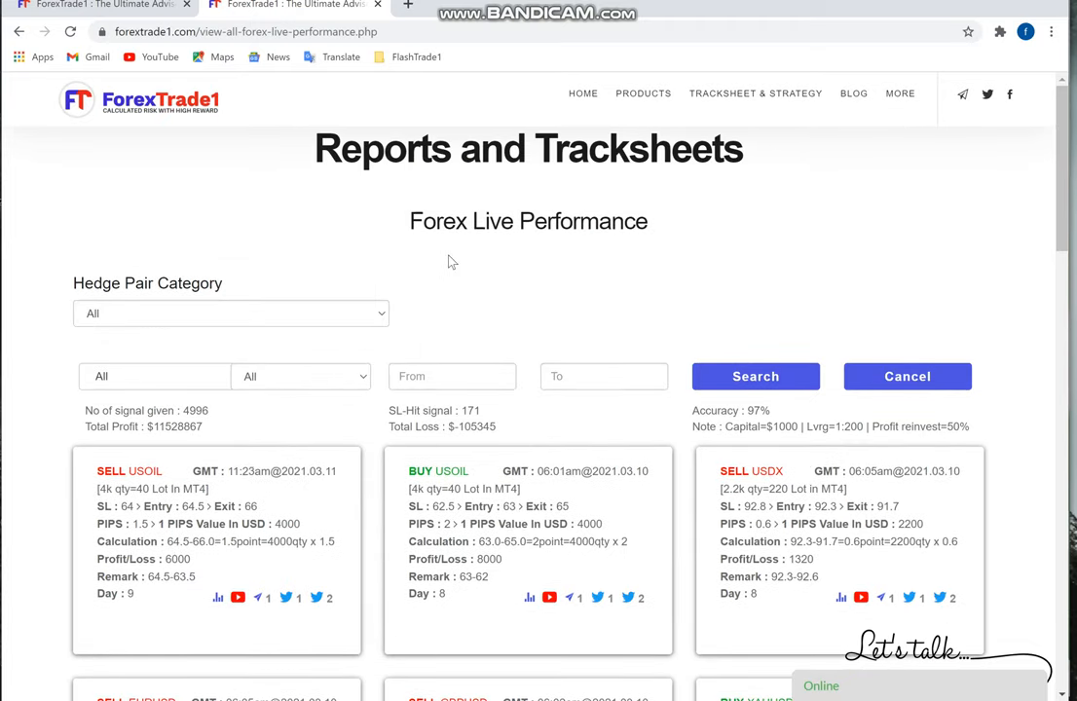